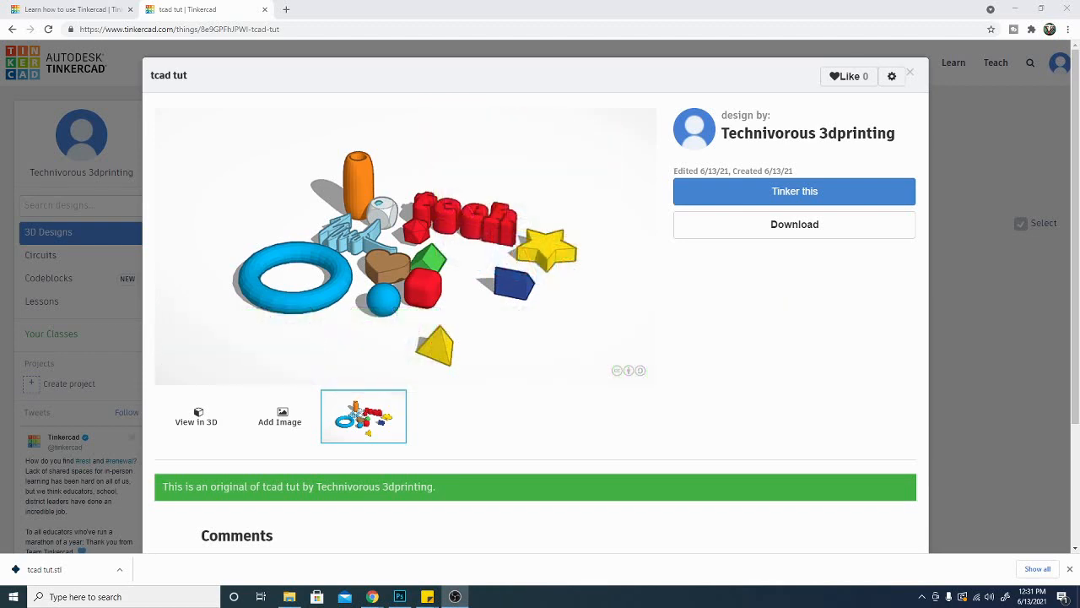
# Leave the tcad tut page and create a new blank design.
pyautogui.click(793, 191)
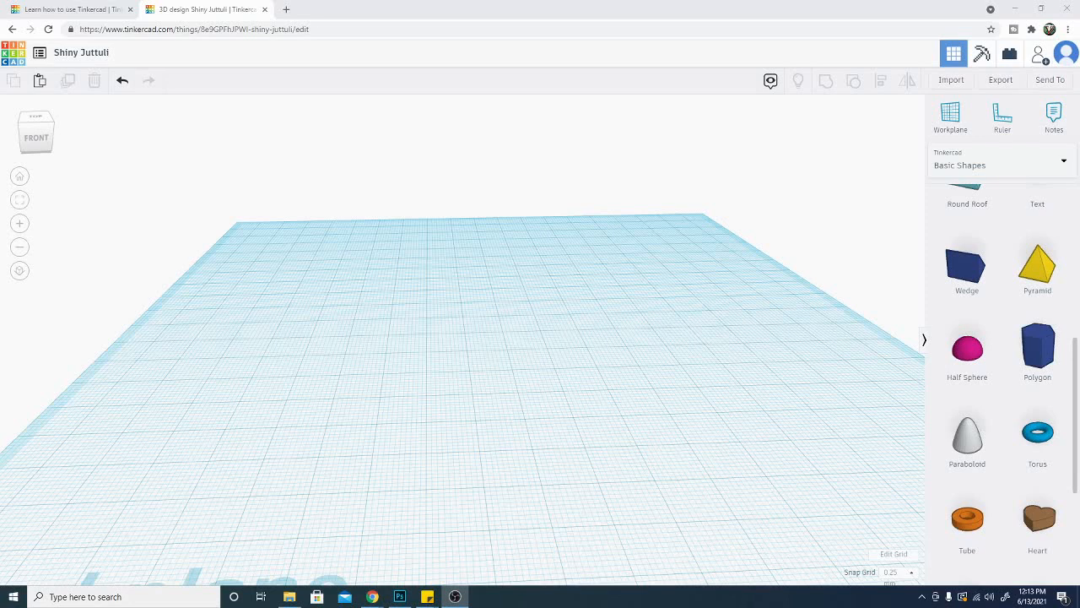
pyautogui.moveTo(595, 359)
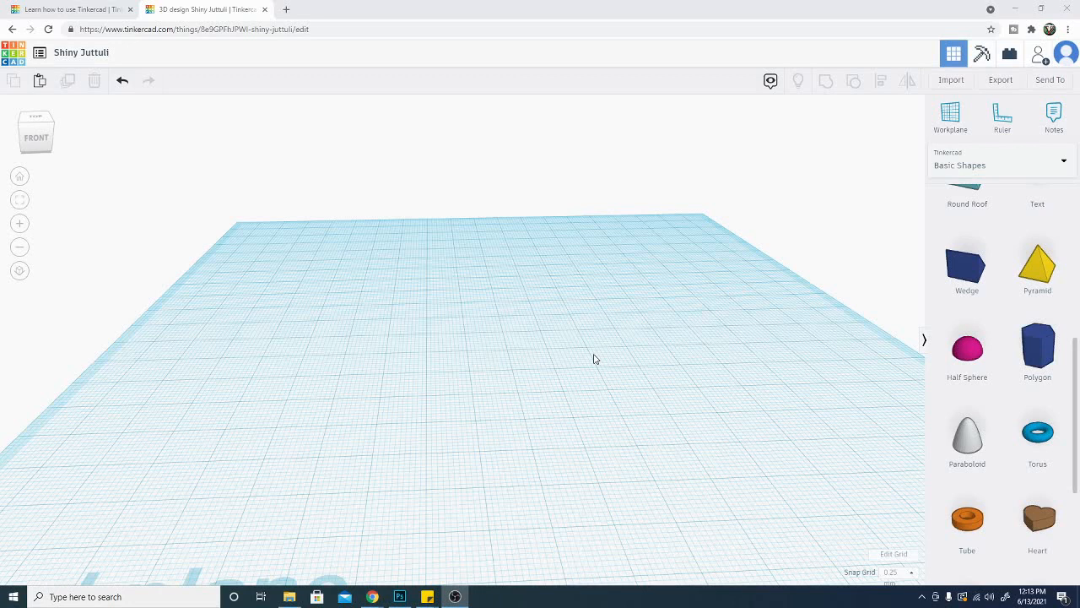
pyautogui.moveTo(396, 344)
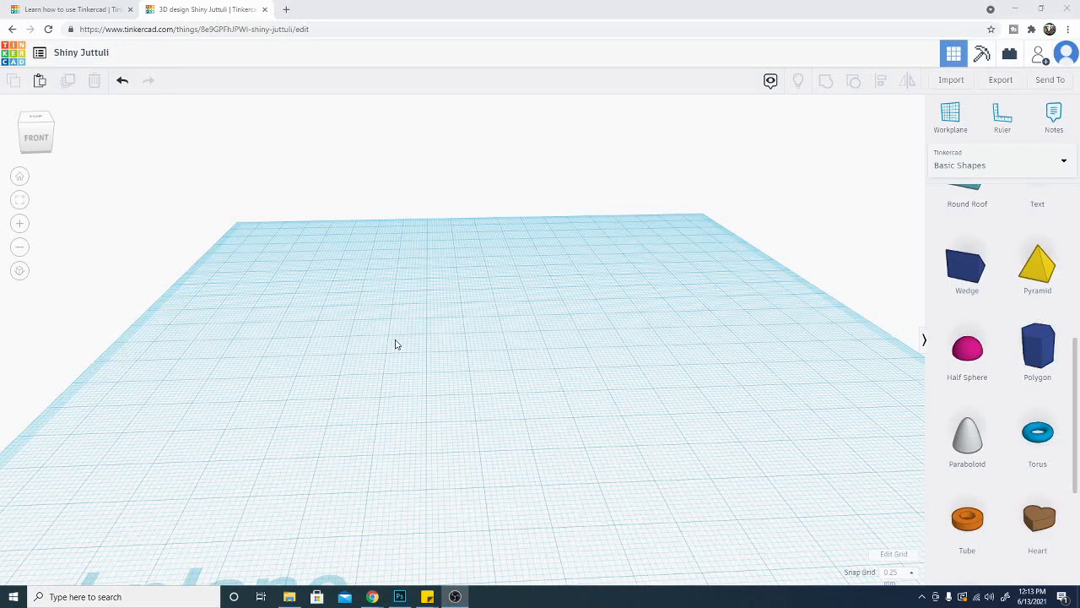
pyautogui.moveTo(562, 292)
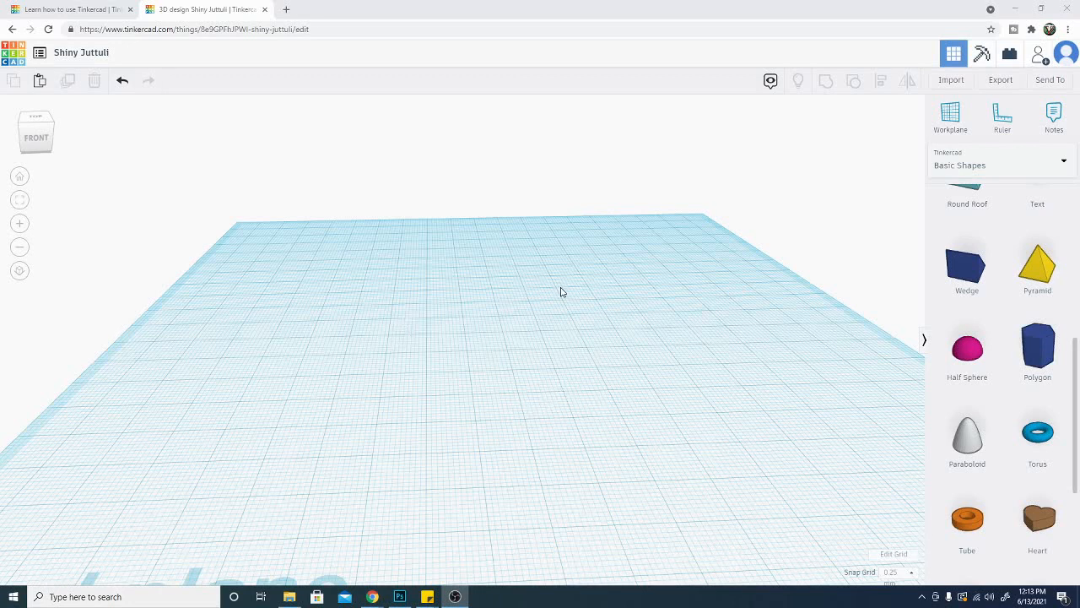
pyautogui.moveTo(641, 383)
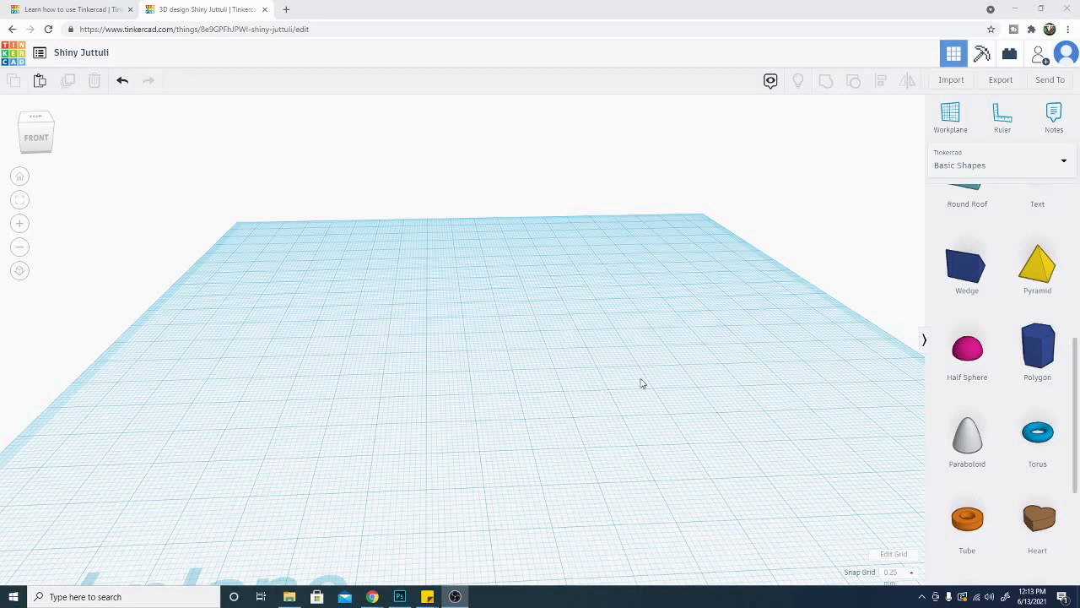
pyautogui.moveTo(951, 79)
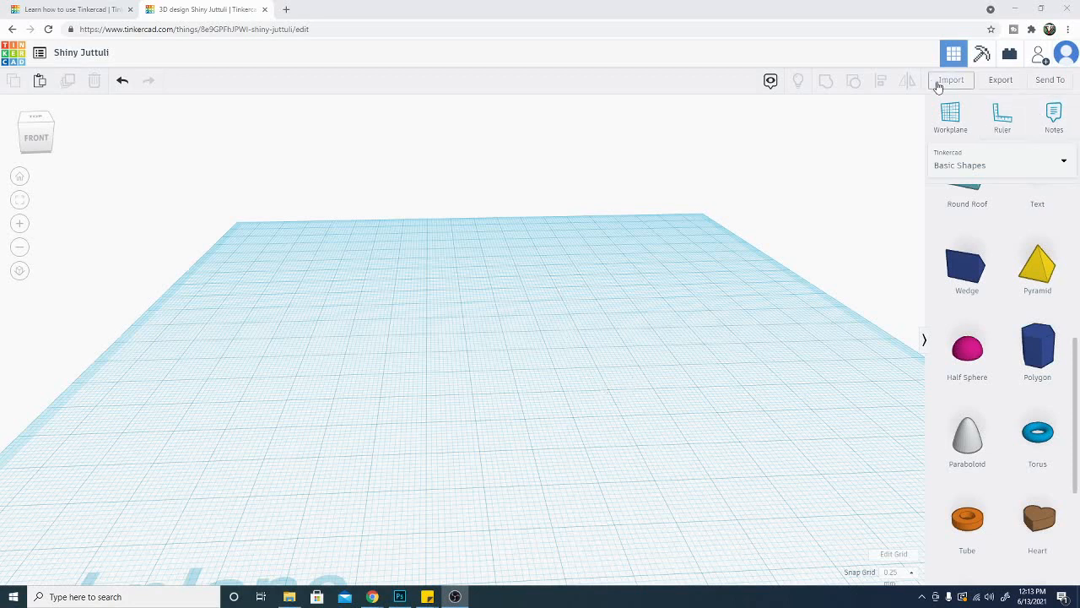
pyautogui.moveTo(934, 365)
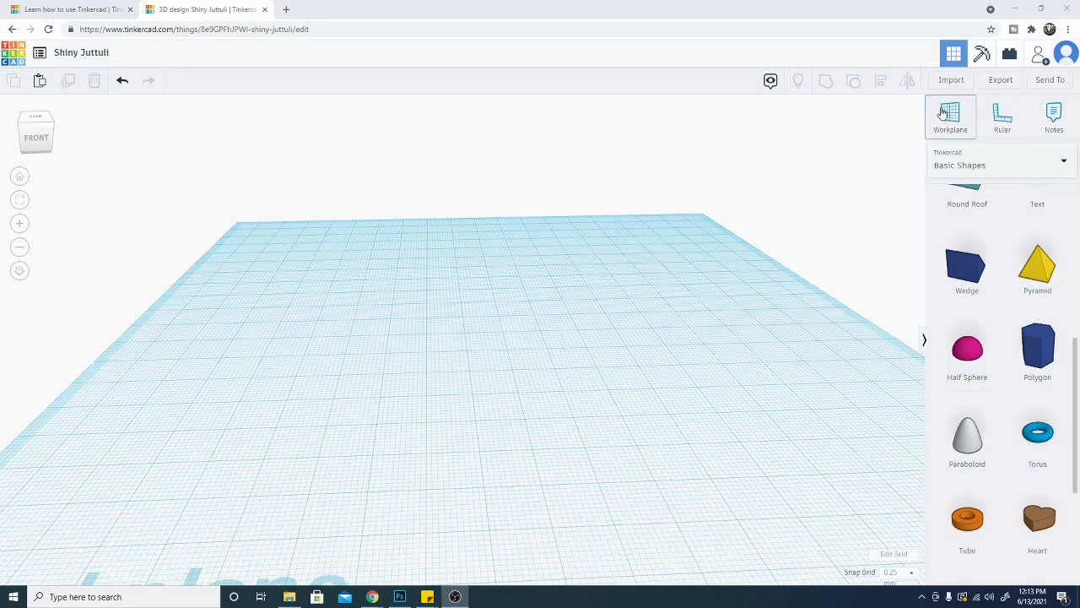
pyautogui.moveTo(827, 328)
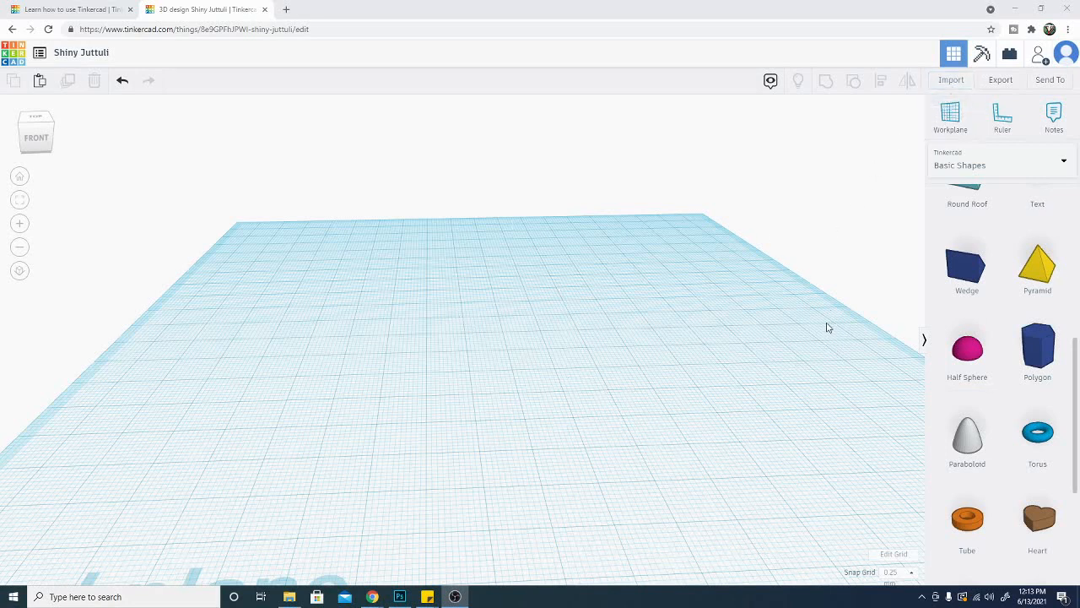
pyautogui.moveTo(474, 400)
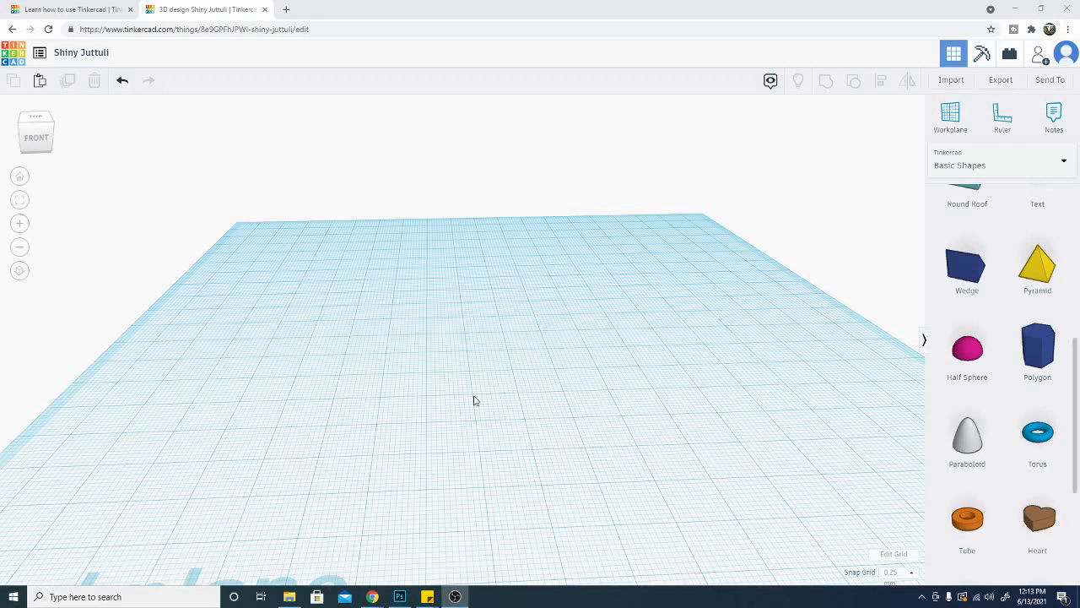
pyautogui.moveTo(382, 325)
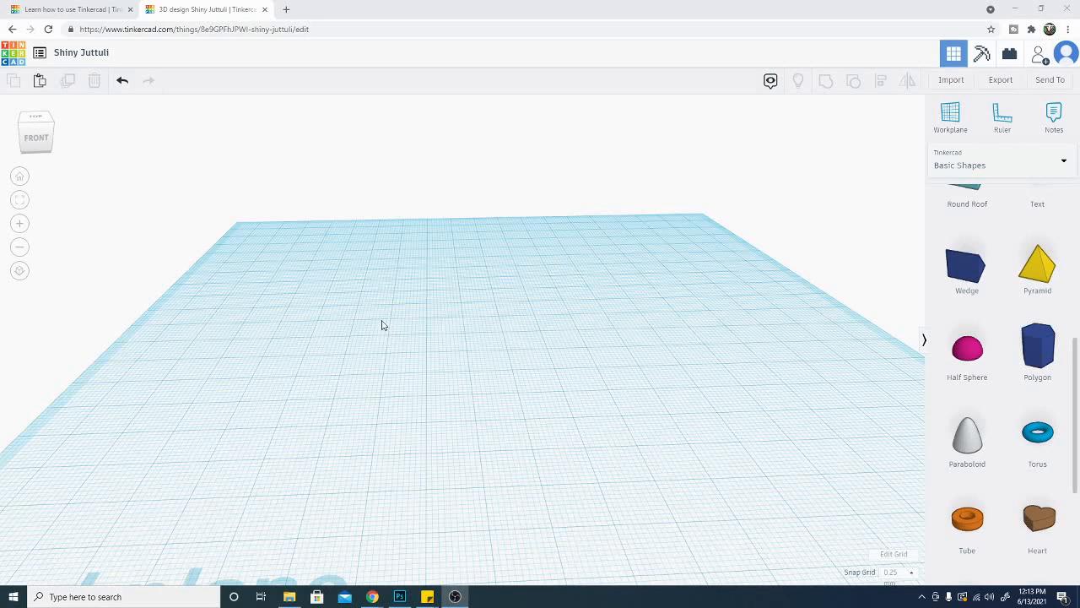
pyautogui.moveTo(90, 56)
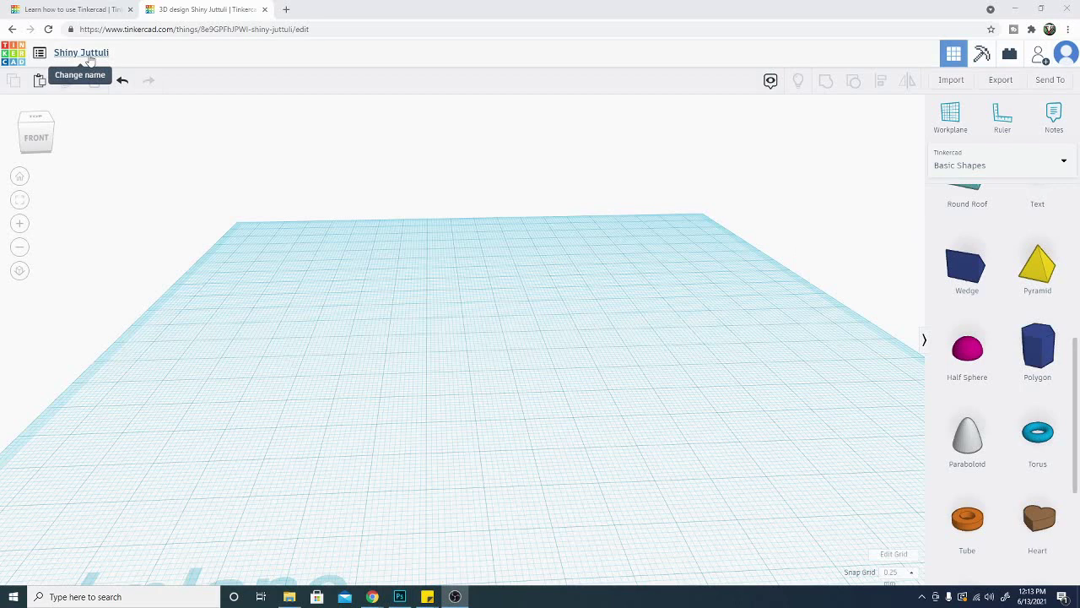
# Retype the top-left design name to 'tcad tut' and dismiss the Windows notification.
pyautogui.click(80, 53)
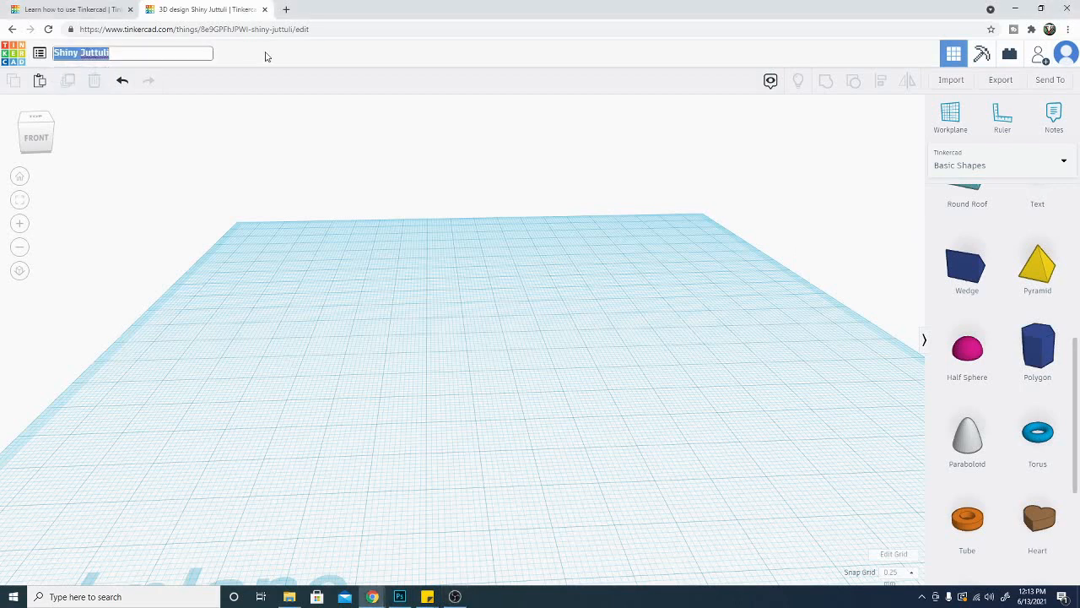
pyautogui.write('To')
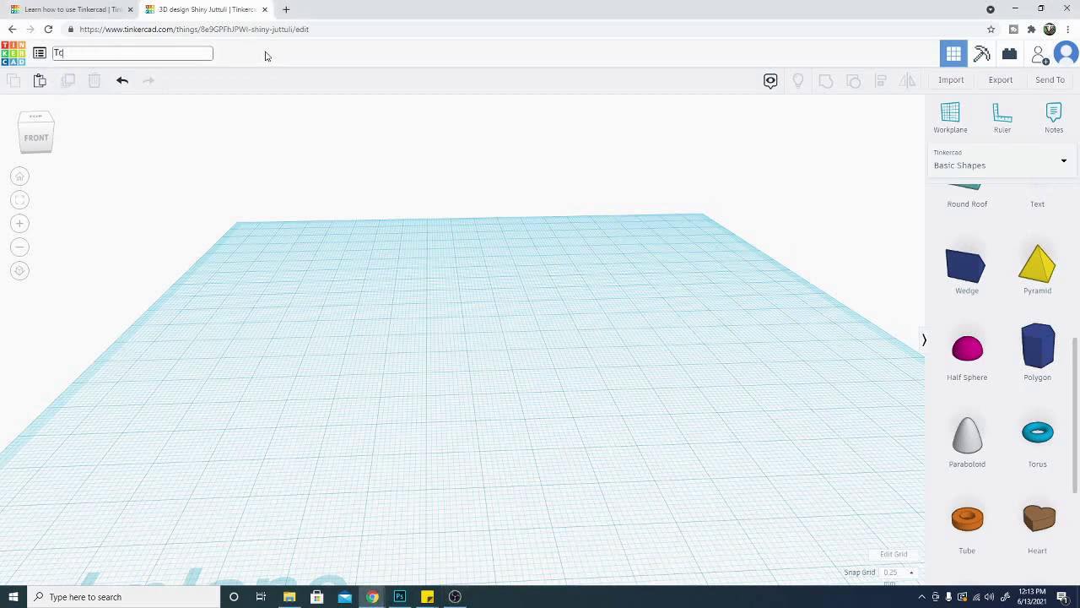
pyautogui.write('chnivor')
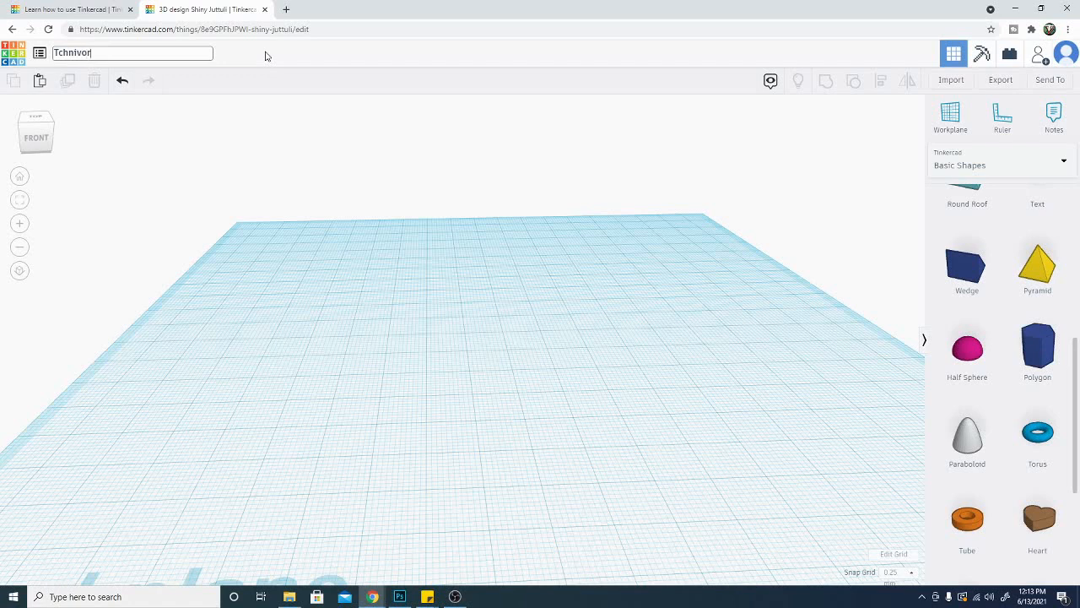
pyautogui.write('ous')
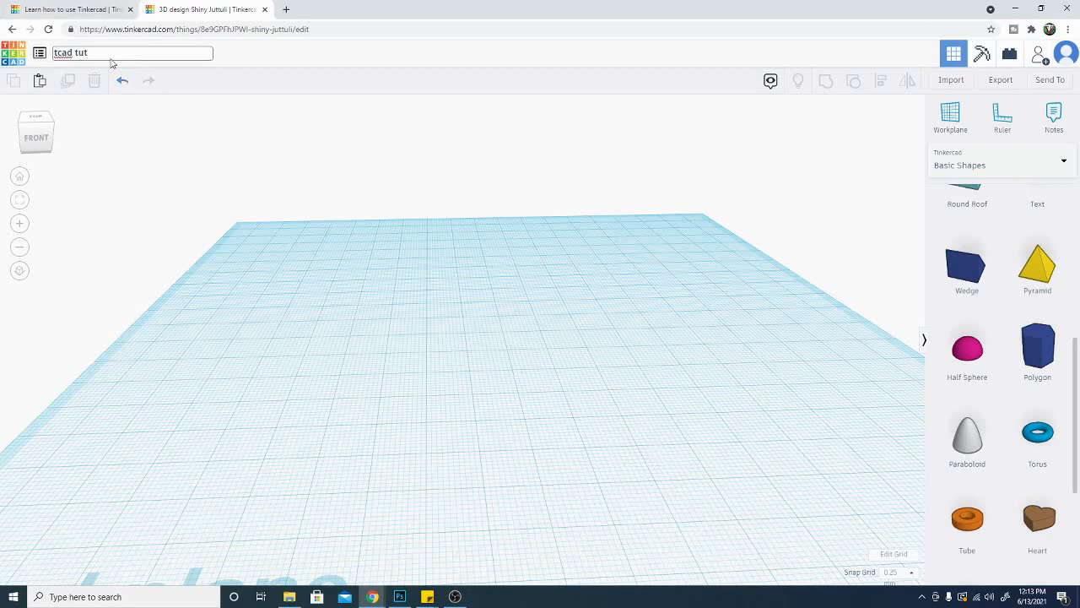
pyautogui.moveTo(40, 53)
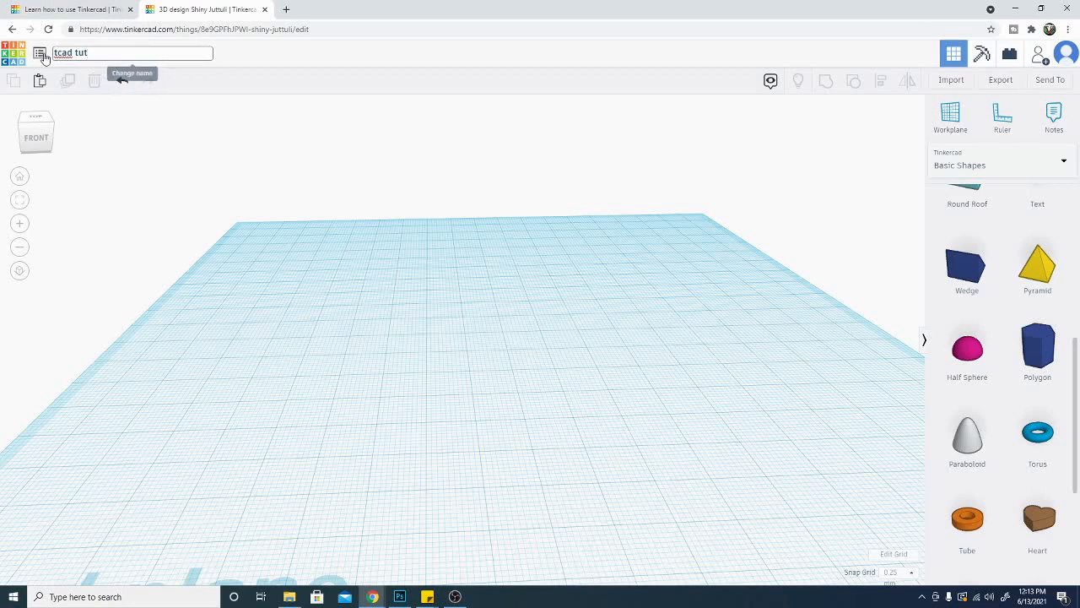
pyautogui.tripleClick(132, 52)
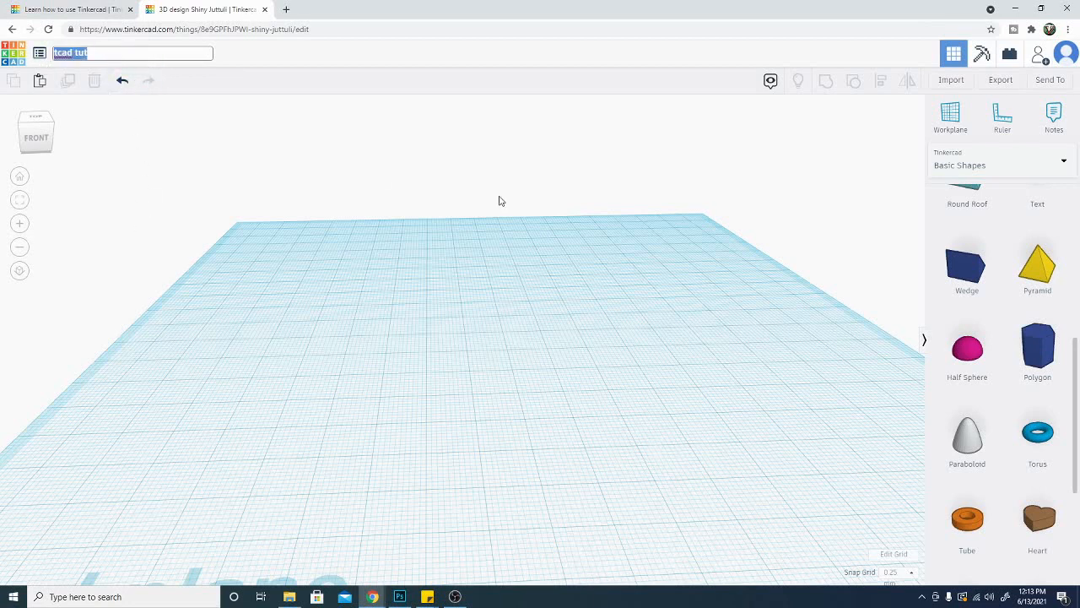
pyautogui.moveTo(521, 458)
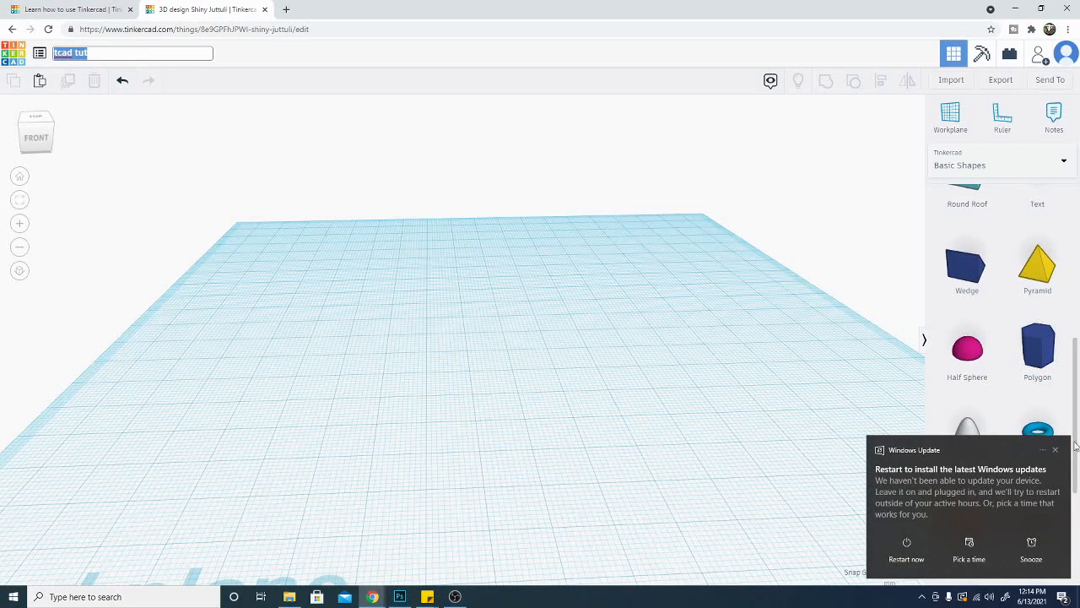
pyautogui.moveTo(1054, 450)
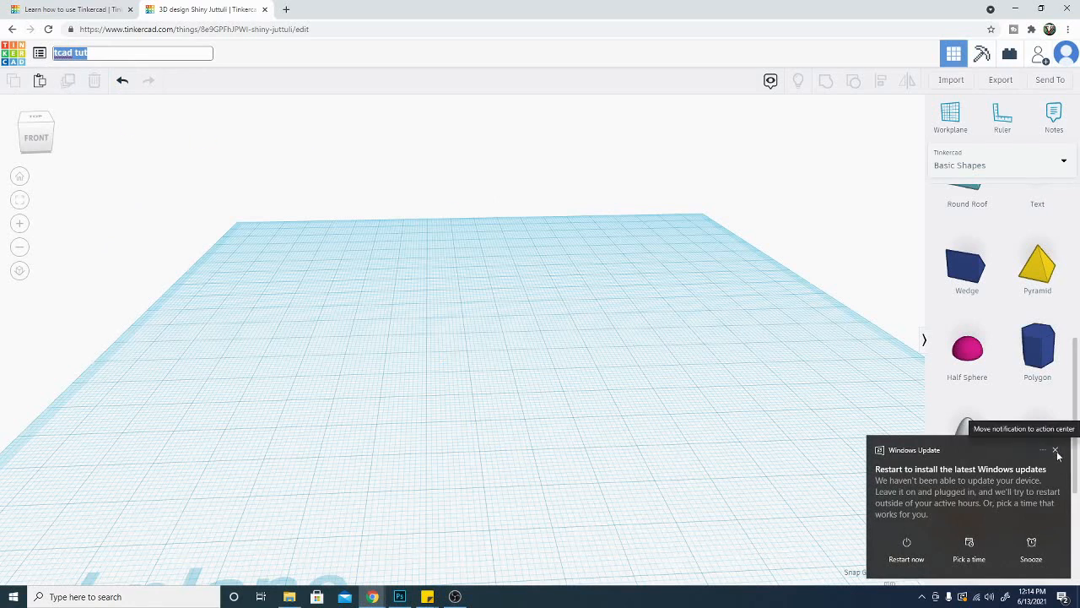
pyautogui.click(1054, 449)
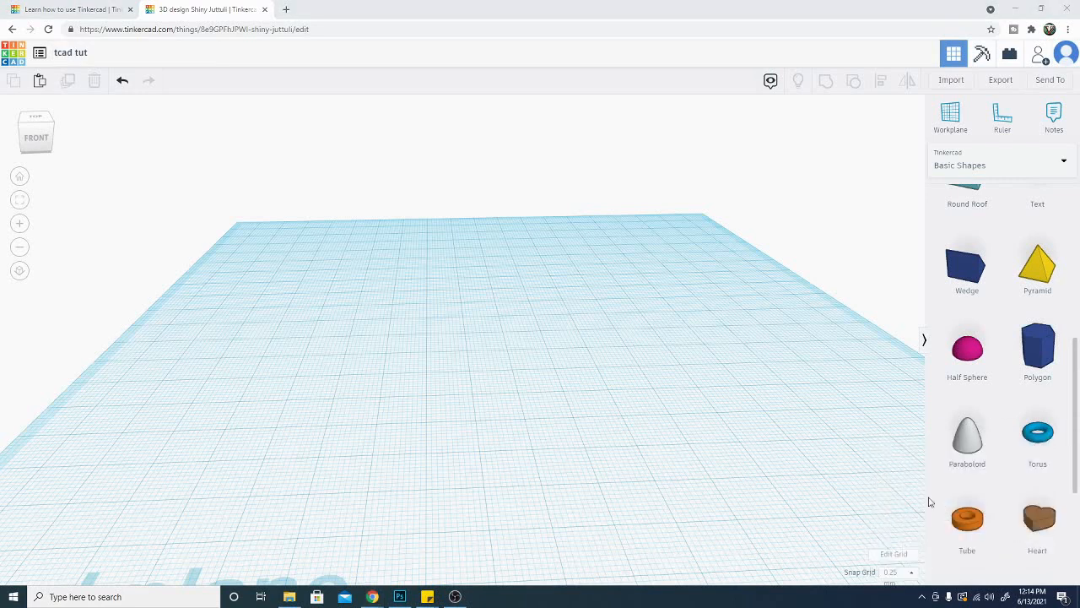
pyautogui.moveTo(59, 68)
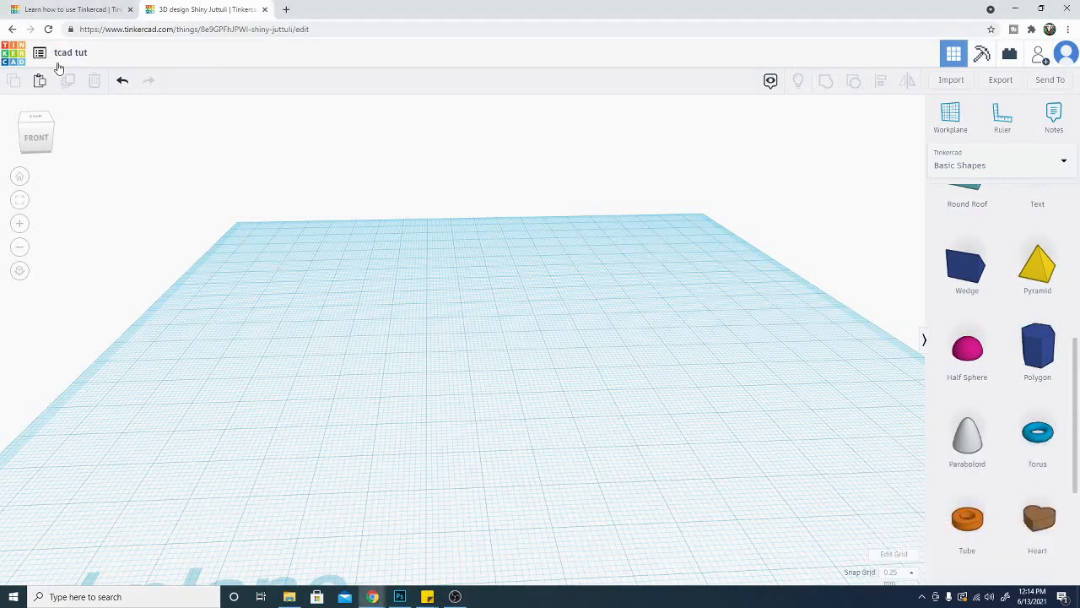
pyautogui.moveTo(70, 53)
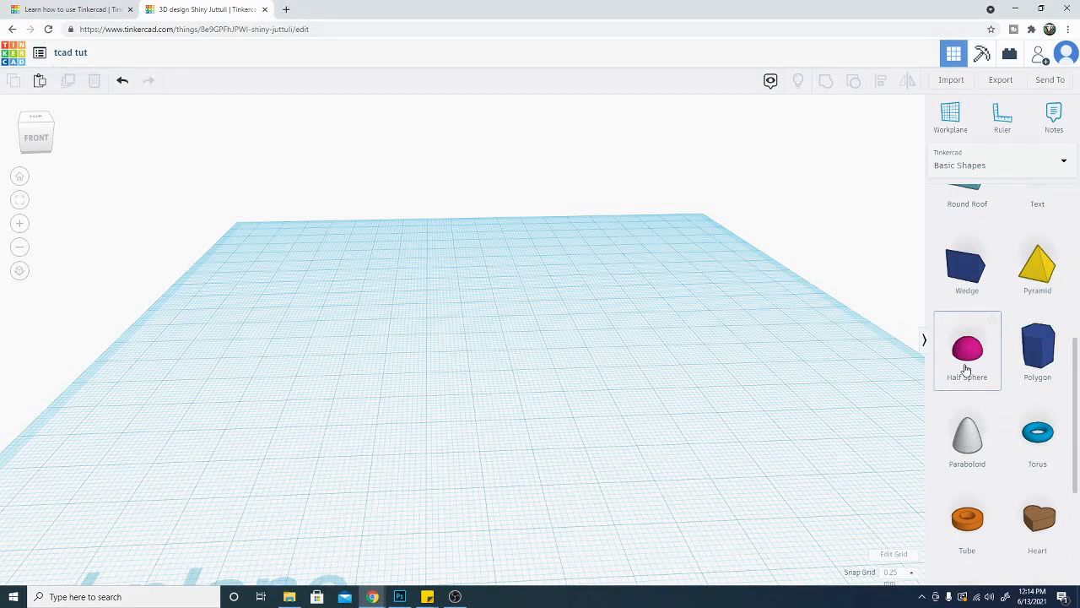
pyautogui.moveTo(967, 435)
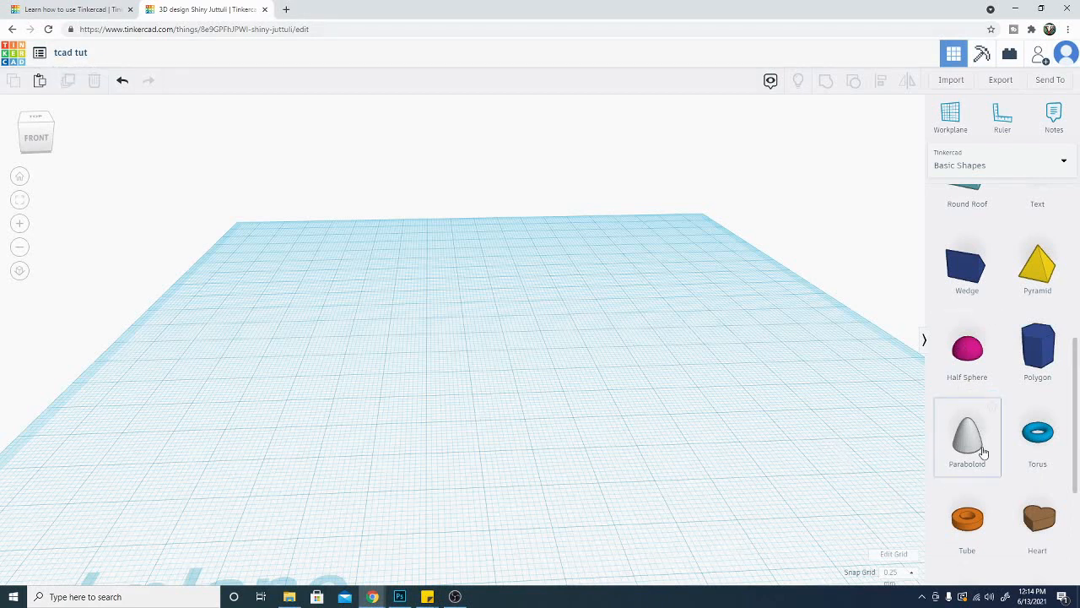
pyautogui.moveTo(976, 441)
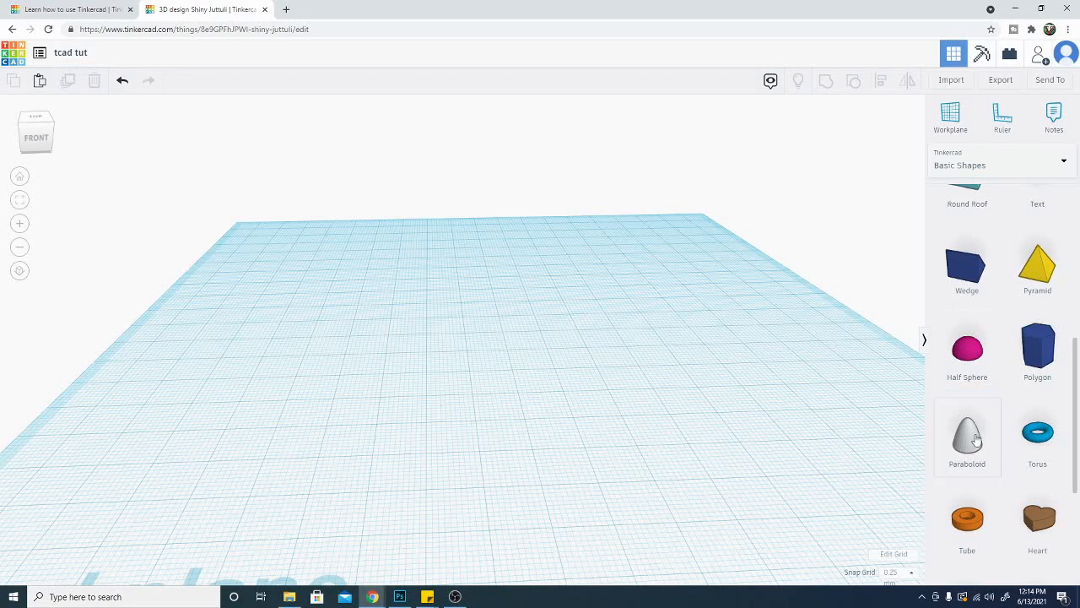
# Place a Paraboloid on the workplane, narrow it with a side handle, and tilt the view.
pyautogui.click(968, 437)
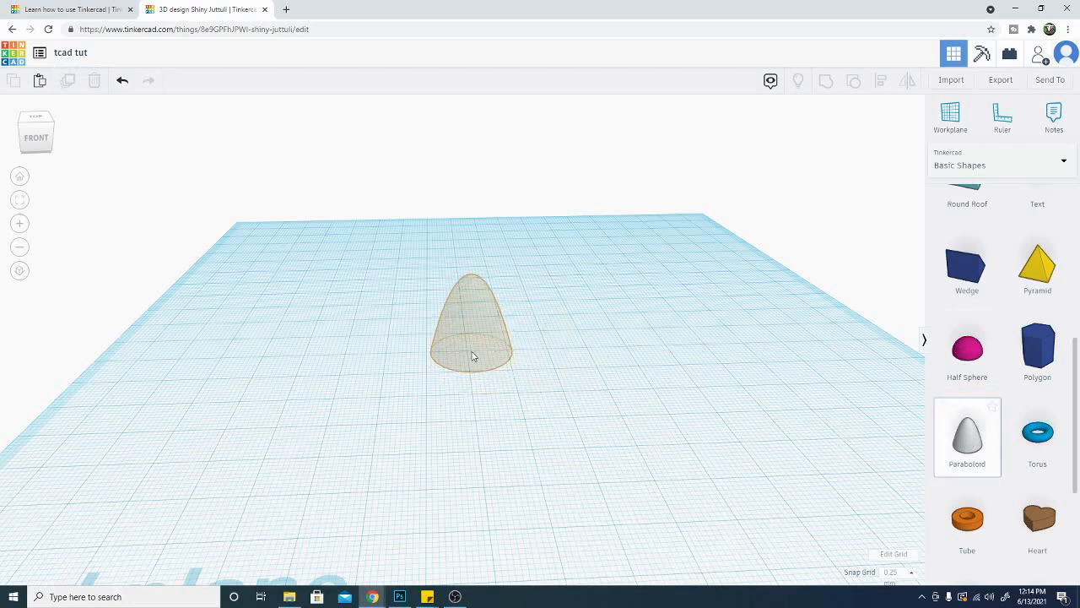
pyautogui.click(470, 329)
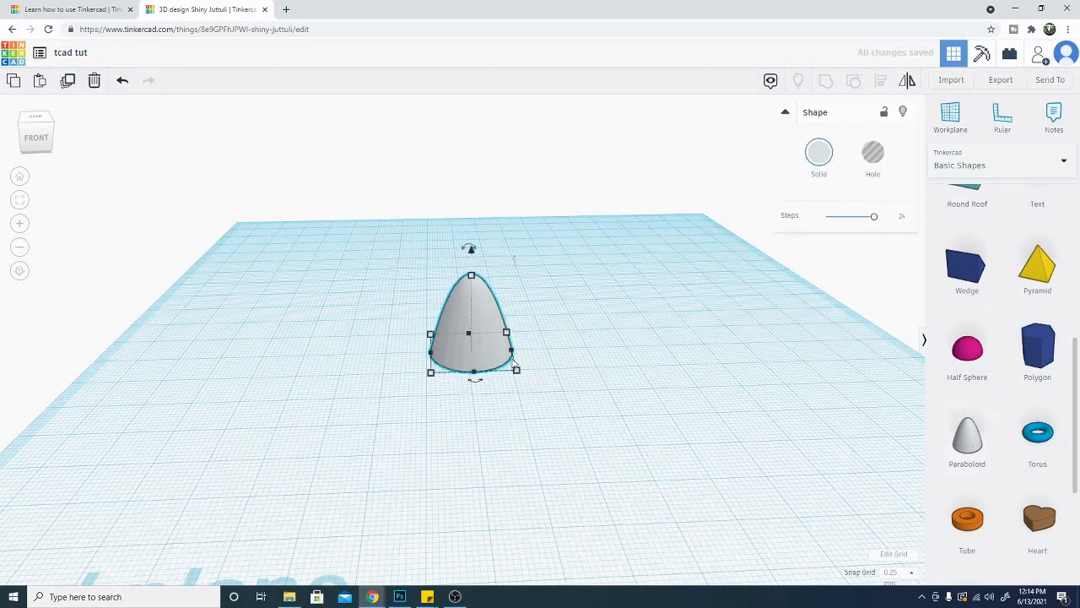
pyautogui.moveTo(516, 369); pyautogui.dragTo(473, 361)
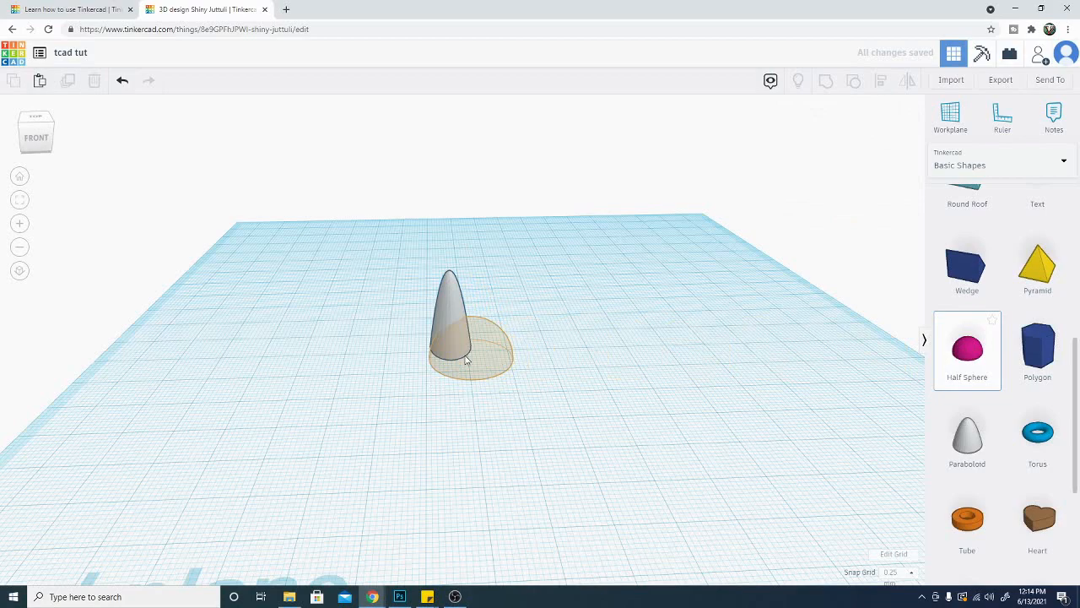
pyautogui.moveTo(464, 358); pyautogui.dragTo(452, 356)
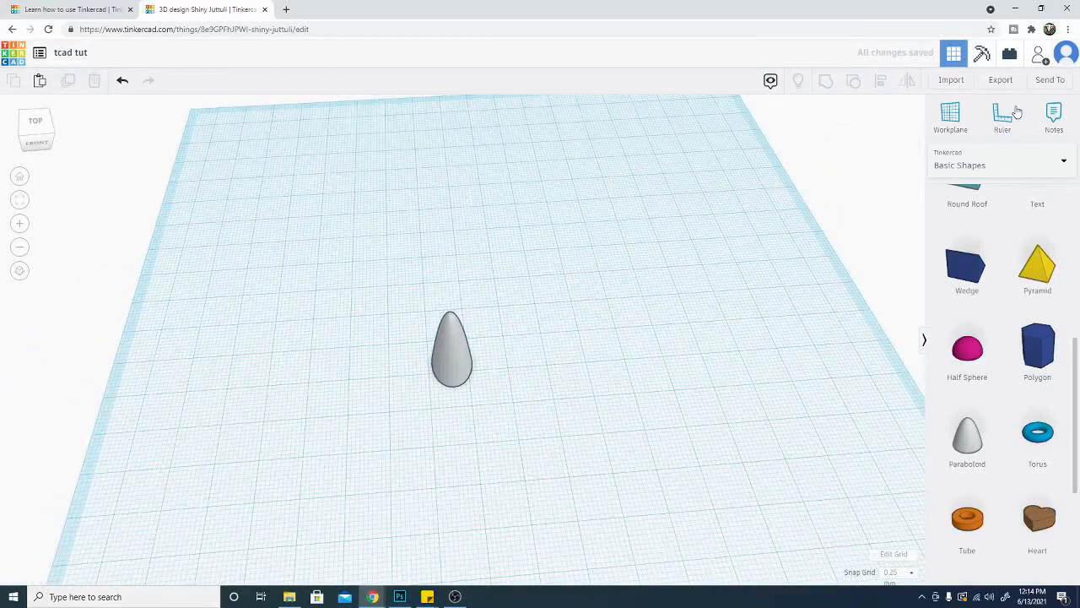
# Position the pink Half Sphere cap above the grey paraboloid stem.
pyautogui.click(950, 117)
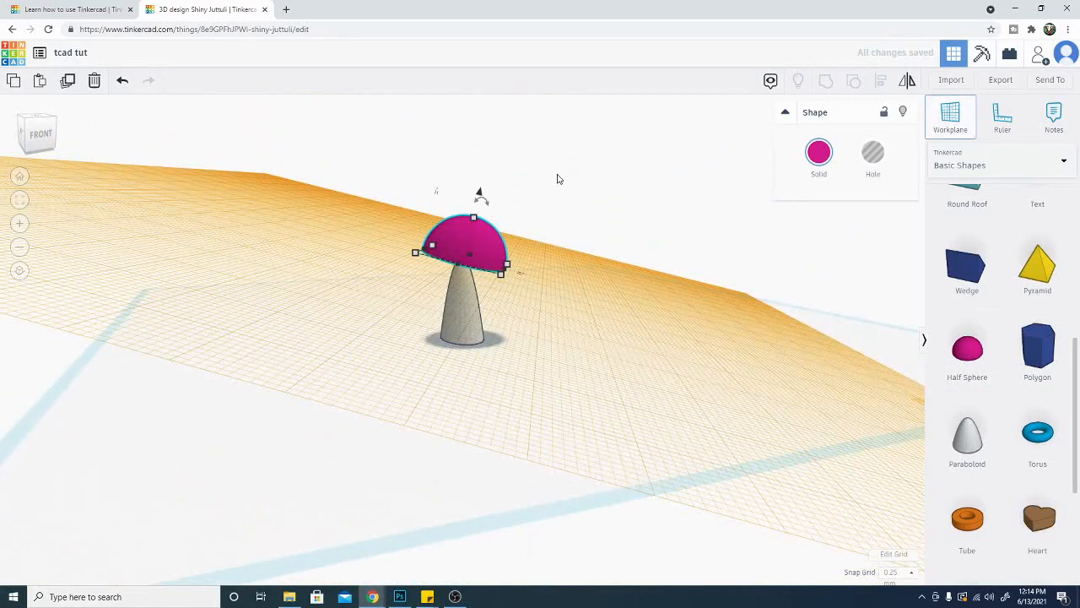
pyautogui.moveTo(900, 297)
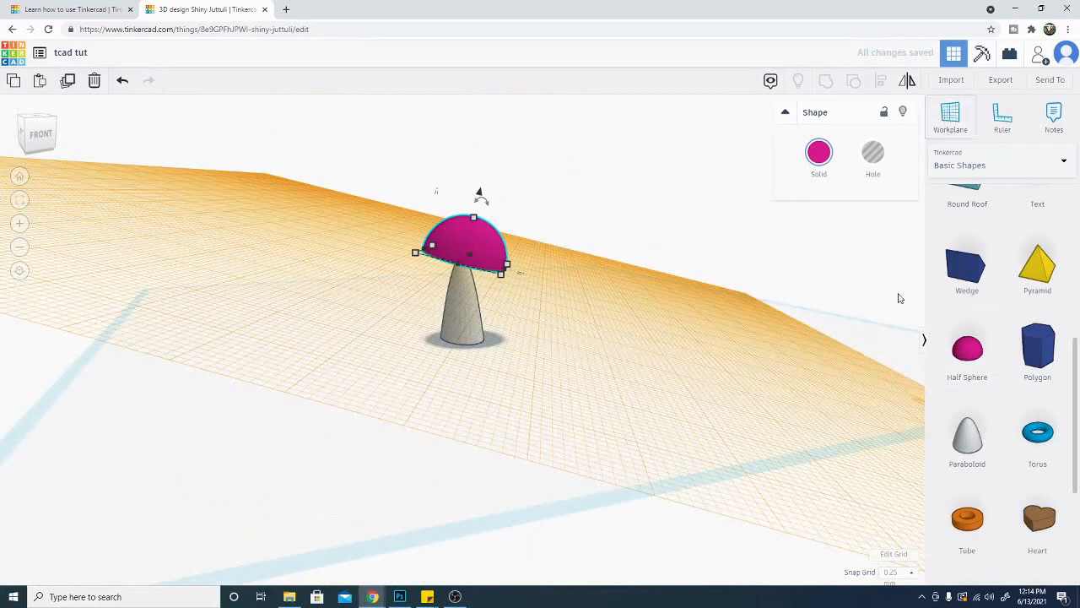
pyautogui.moveTo(917, 216)
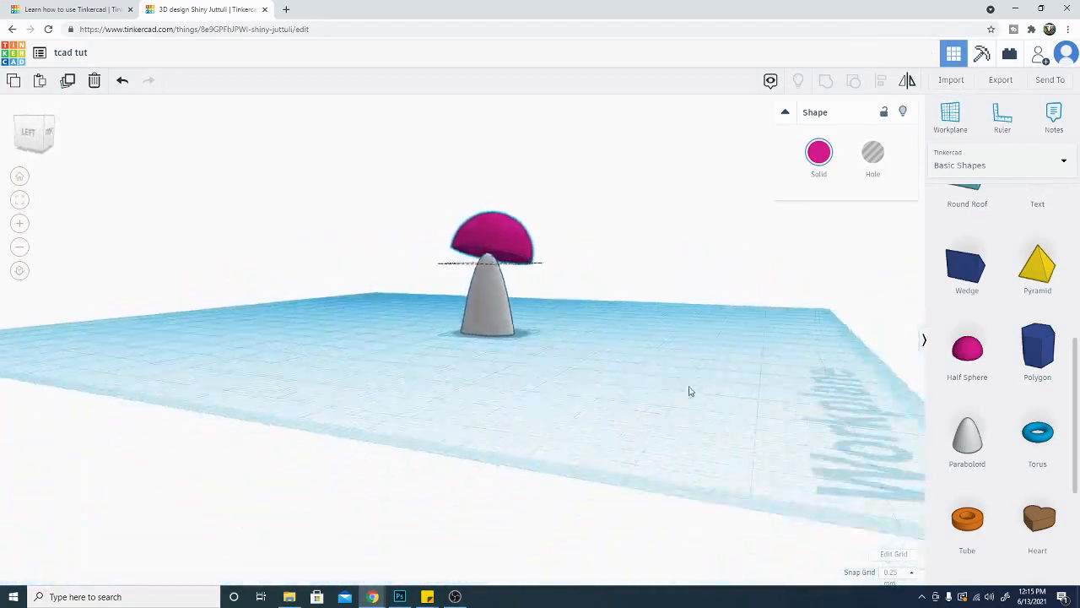
# Centre the pink cap over the stem from above and set its elevation to 6.25.
pyautogui.click(492, 241)
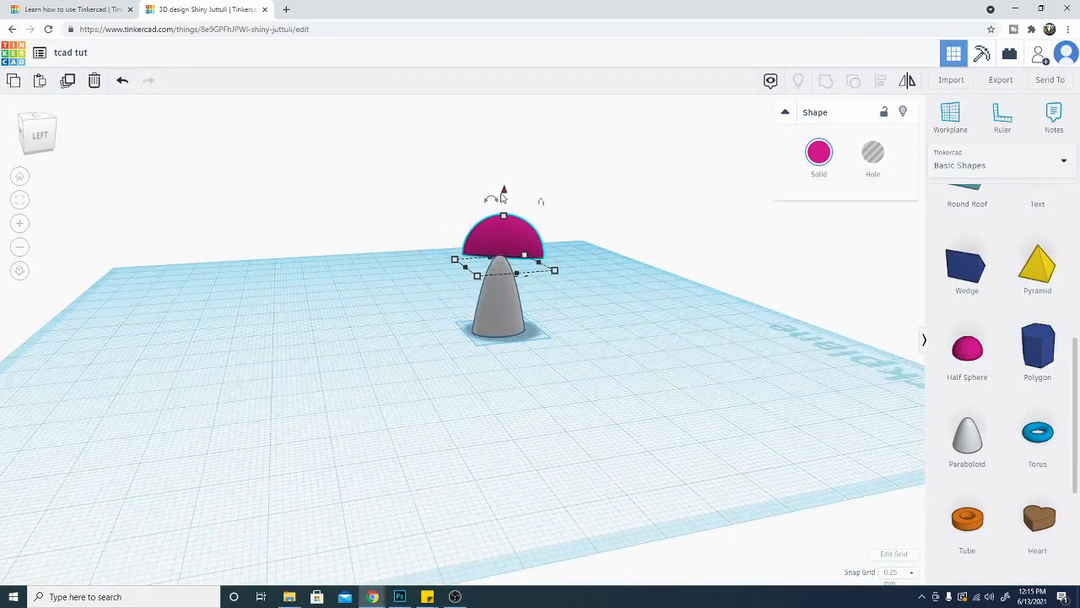
pyautogui.moveTo(503, 190); pyautogui.dragTo(504, 203)
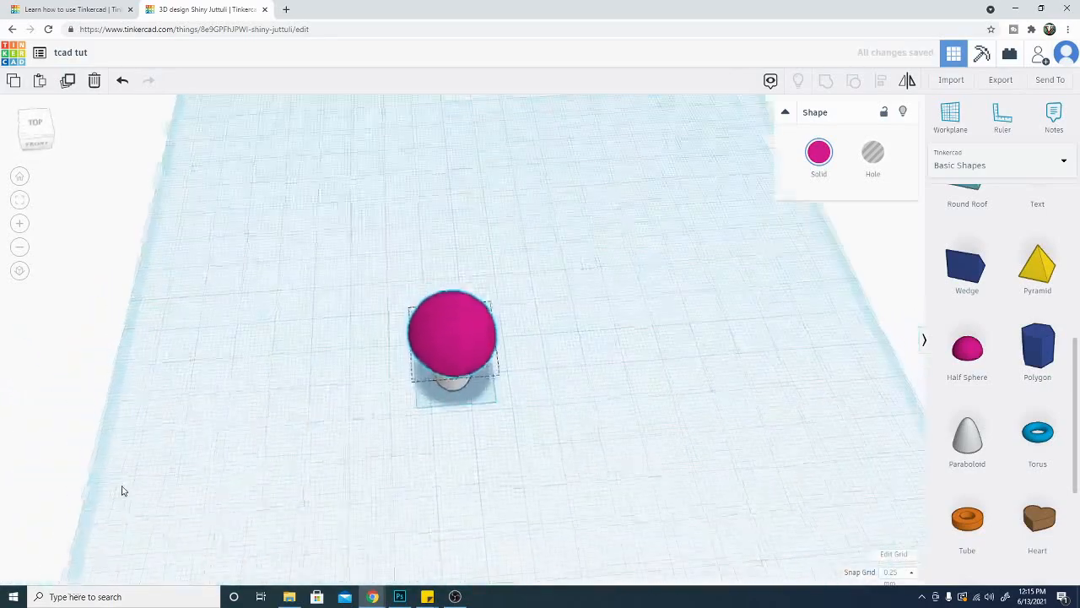
pyautogui.moveTo(451, 329); pyautogui.dragTo(450, 337)
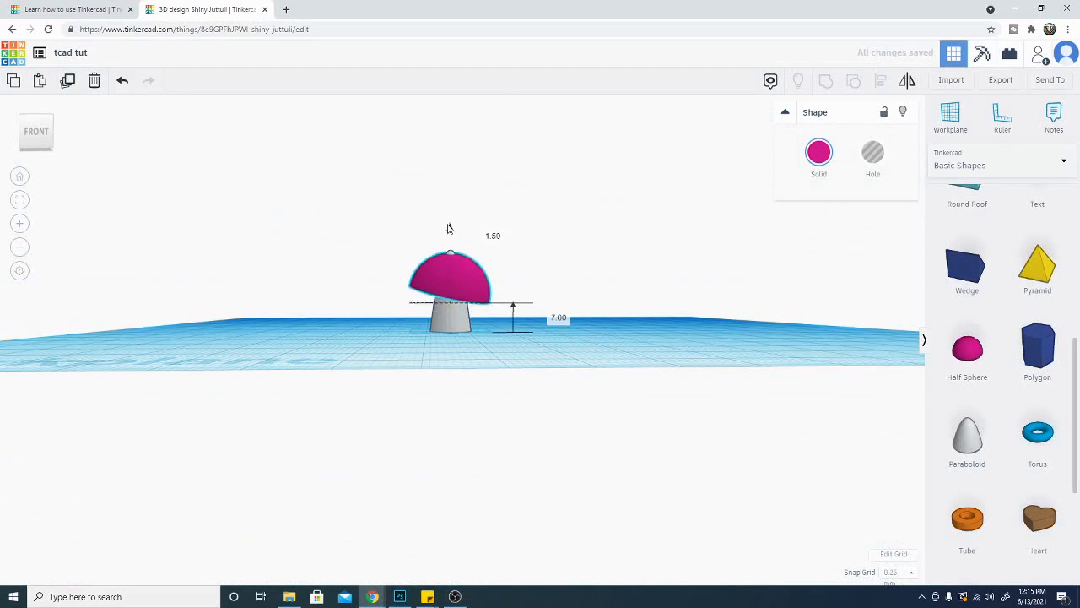
pyautogui.click(449, 278)
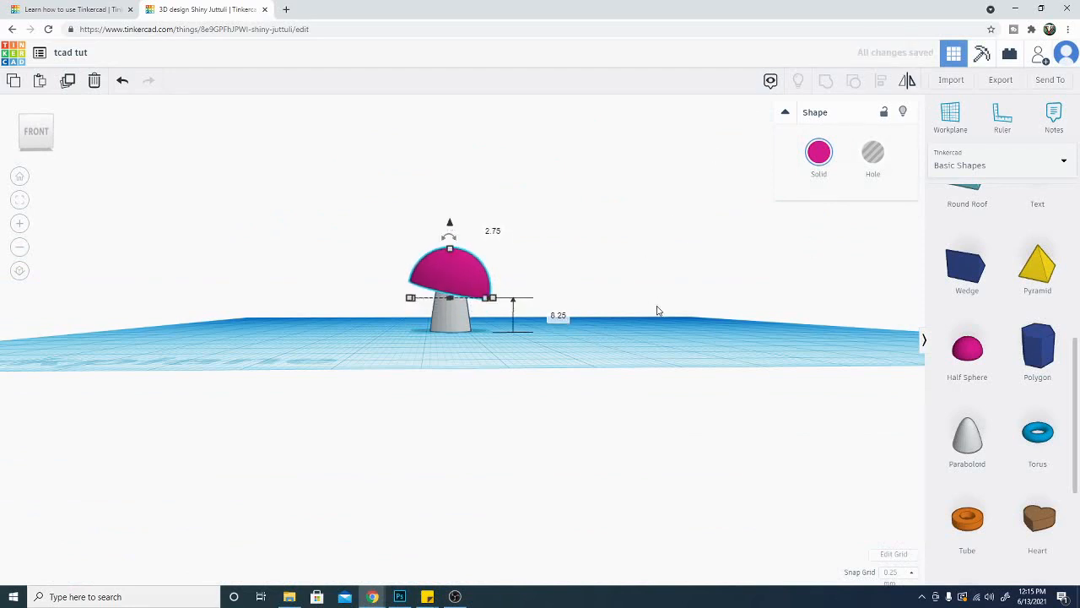
pyautogui.moveTo(659, 316)
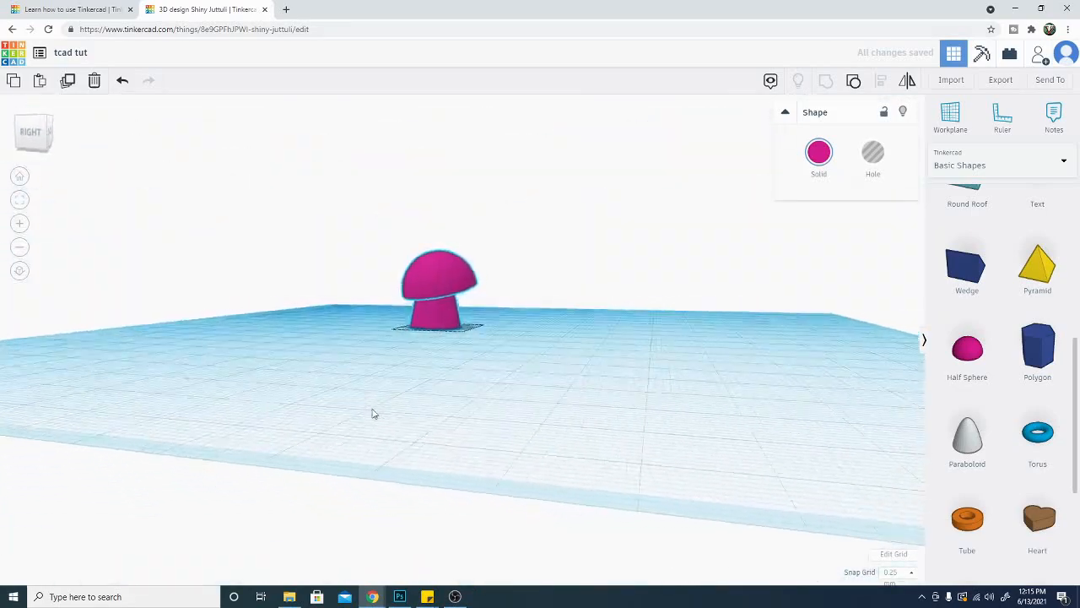
# Ungroup the mushroom, regroup cap and stem into one grey shape, and view it from behind.
pyautogui.click(438, 287)
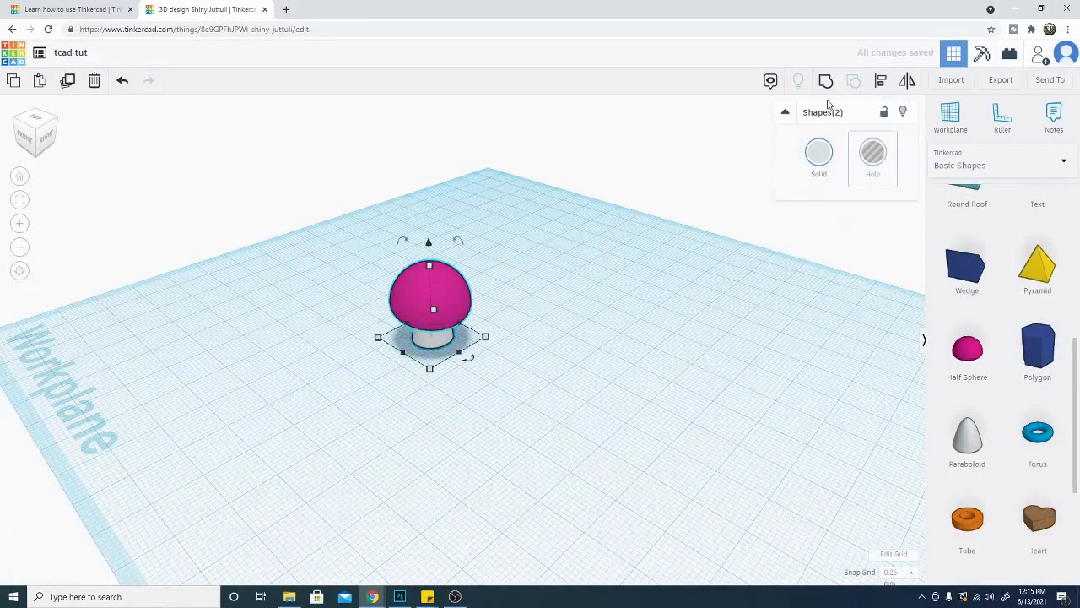
pyautogui.click(420, 515)
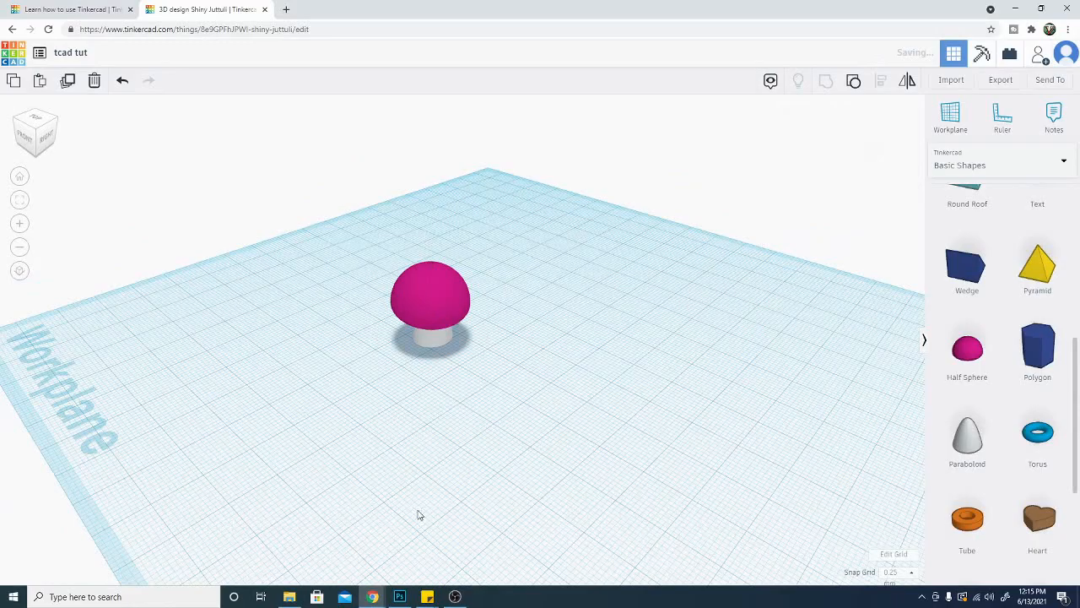
pyautogui.click(431, 304)
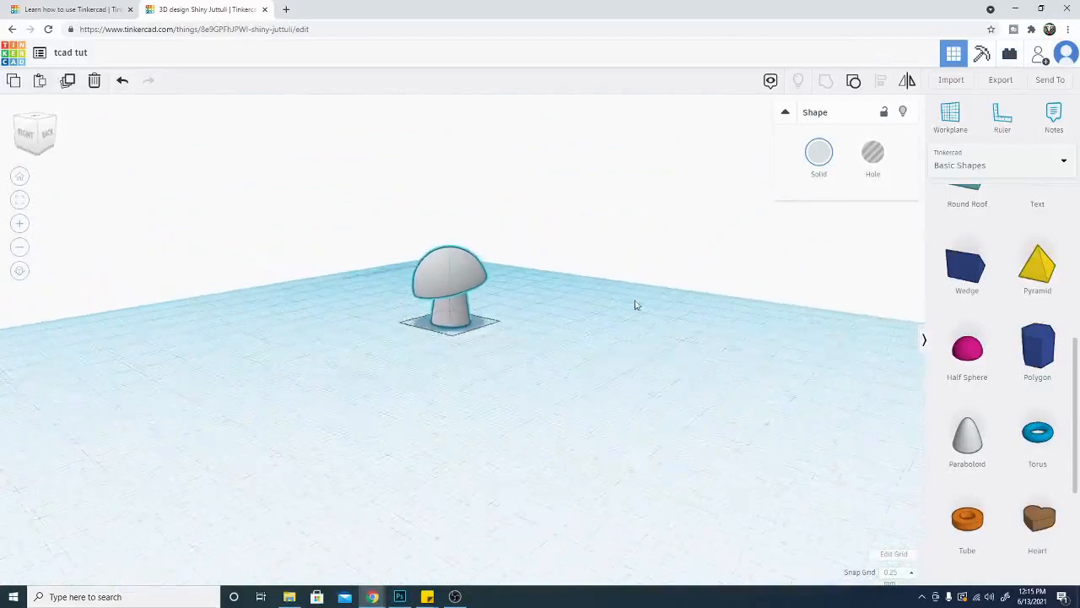
pyautogui.moveTo(635, 305); pyautogui.dragTo(693, 422)
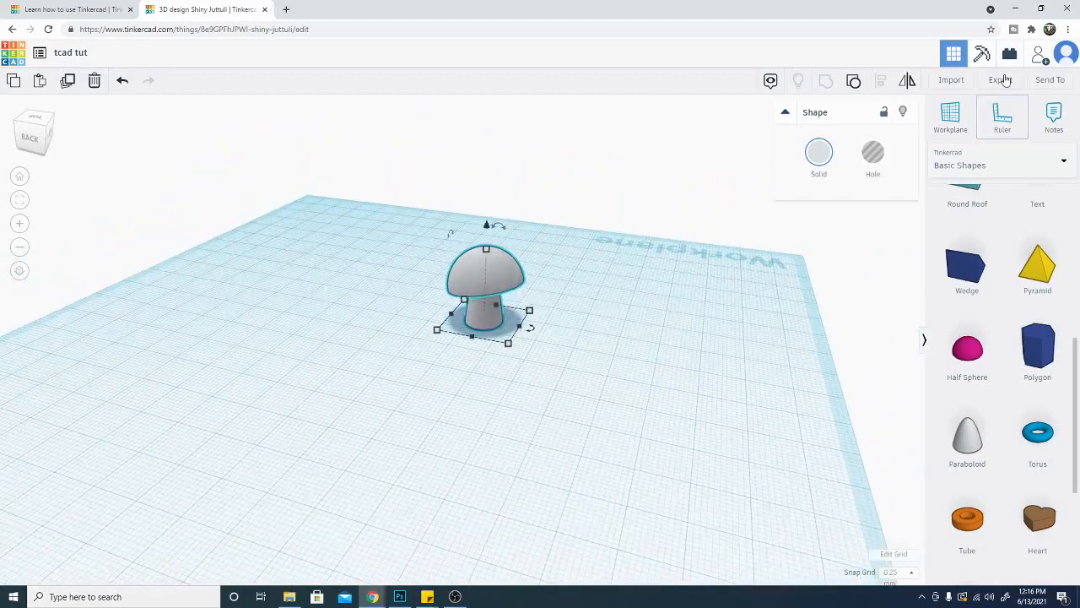
# Open the Export download options for the selected grey mushroom.
pyautogui.click(1001, 79)
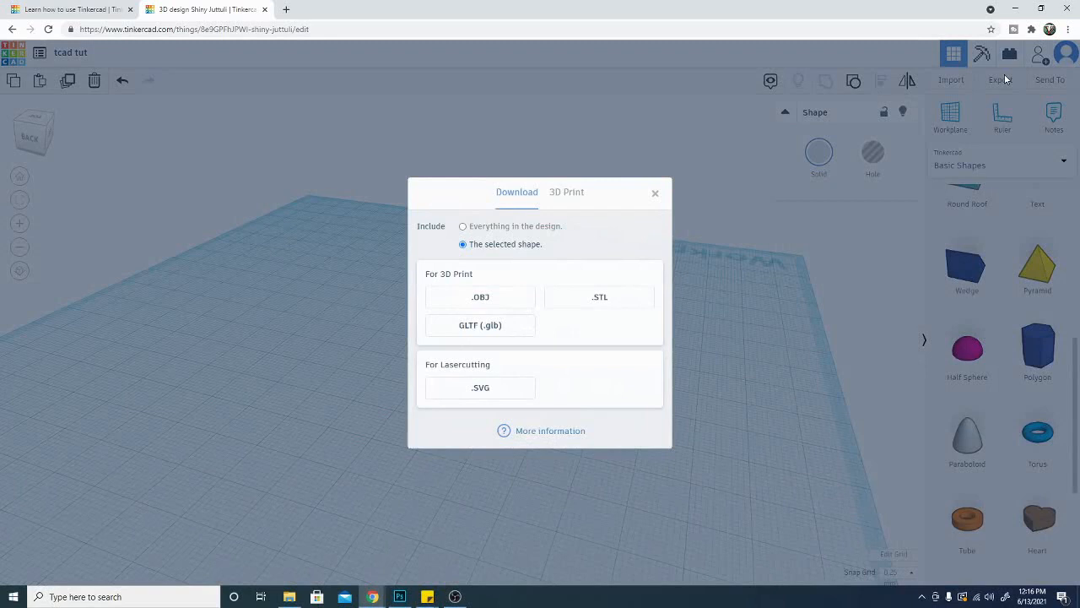
pyautogui.moveTo(460, 341)
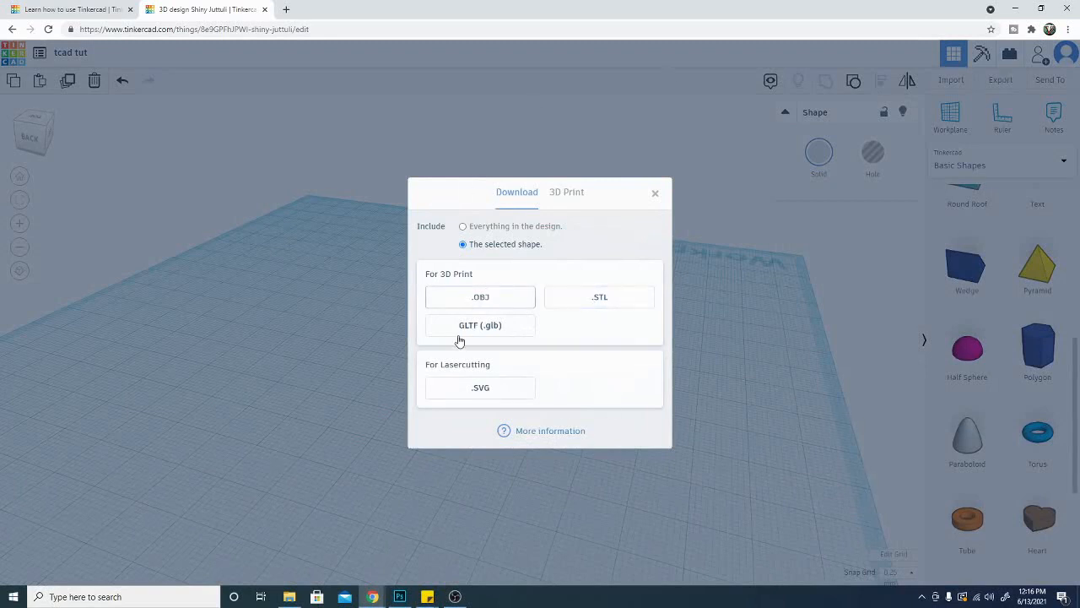
pyautogui.moveTo(511, 266)
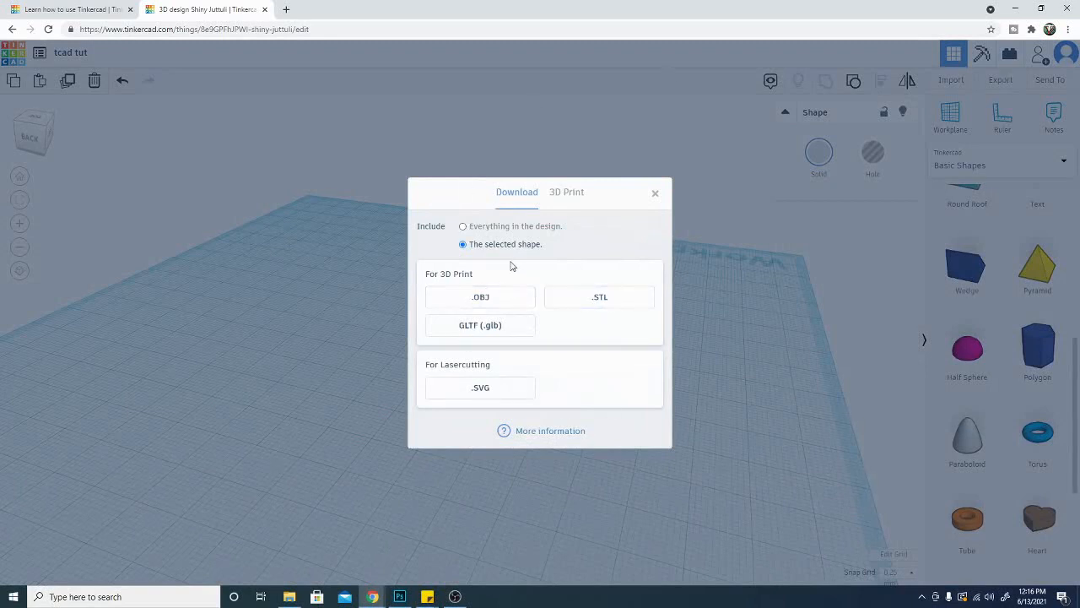
pyautogui.moveTo(400, 390)
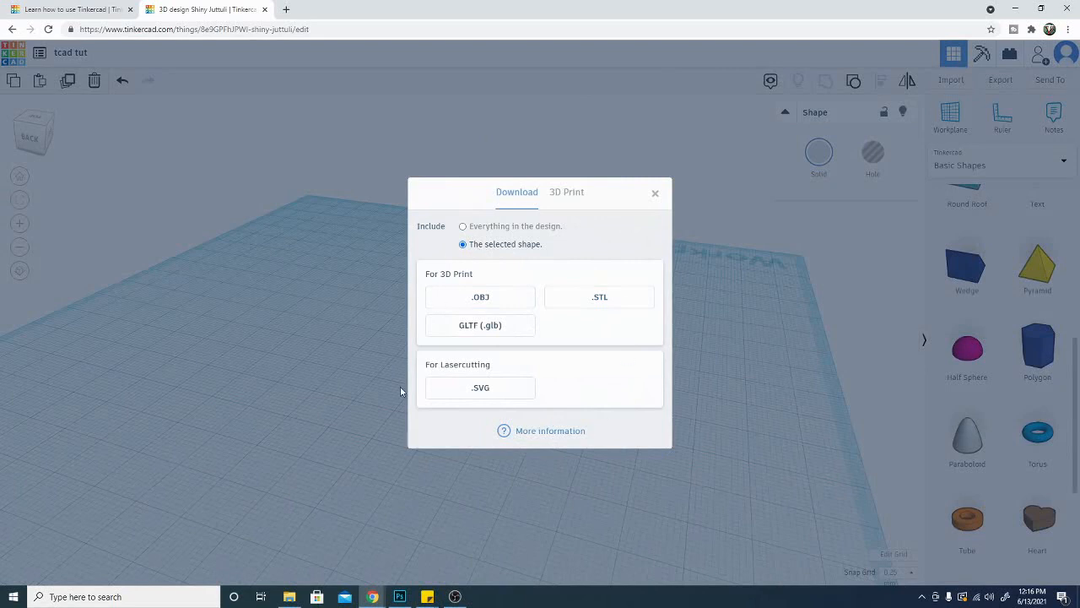
pyautogui.moveTo(487, 286)
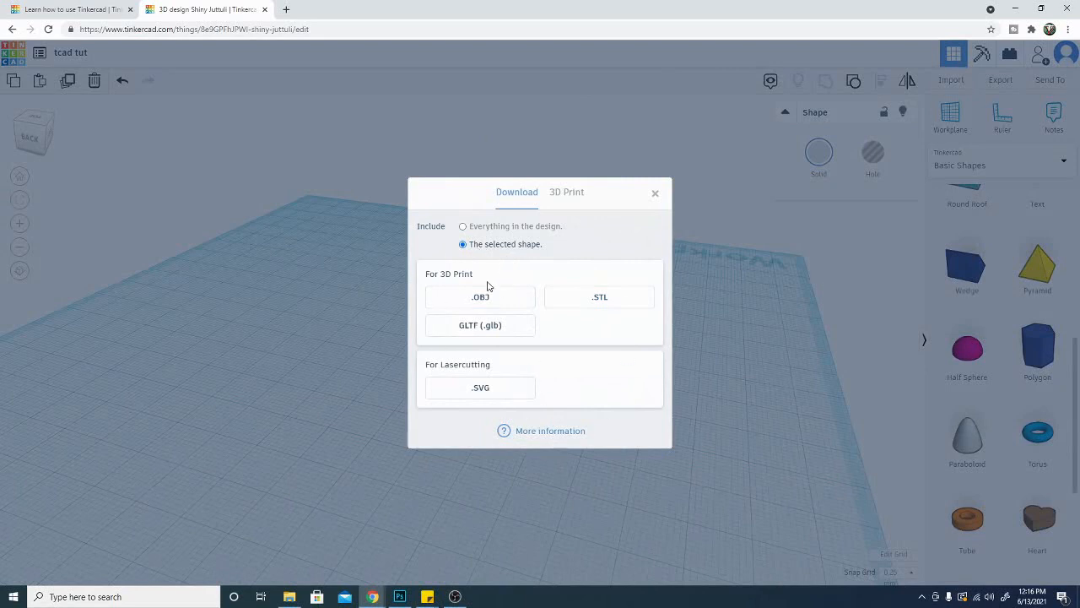
pyautogui.moveTo(460, 255)
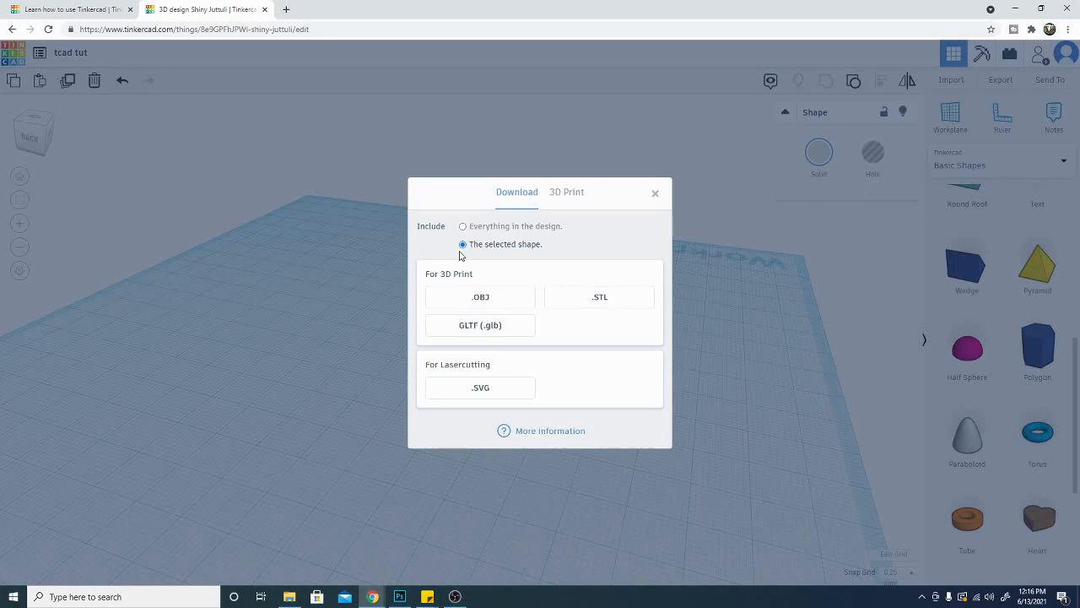
pyautogui.moveTo(313, 312)
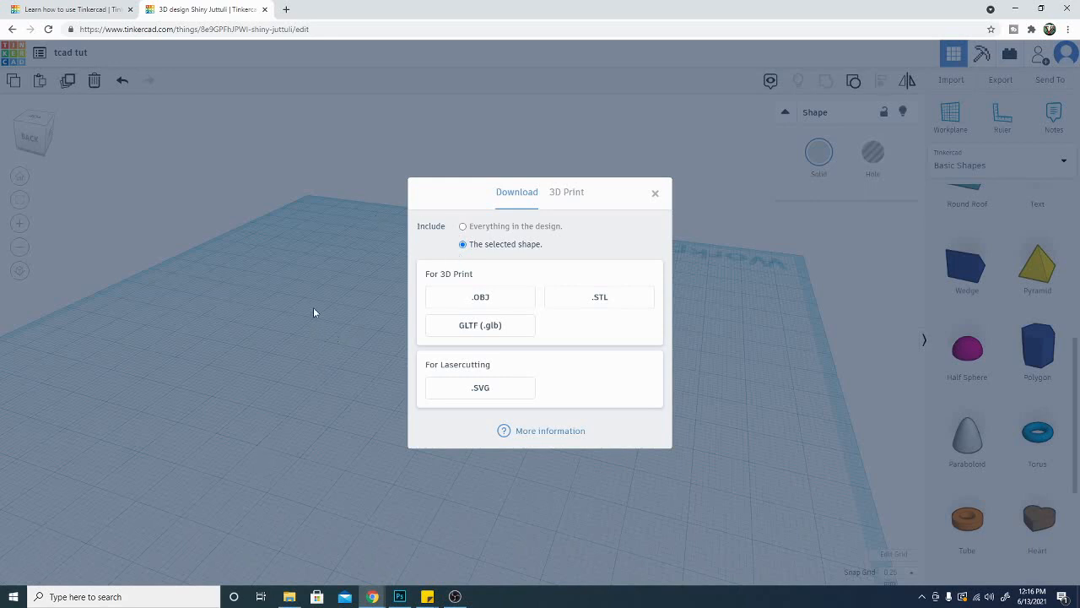
pyautogui.moveTo(376, 473)
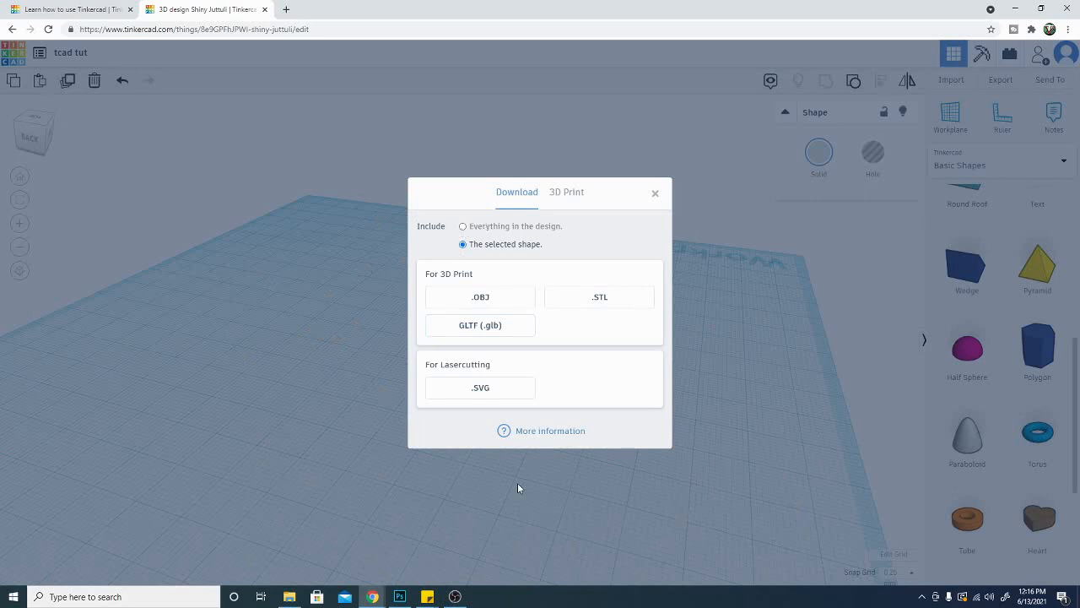
pyautogui.moveTo(521, 377)
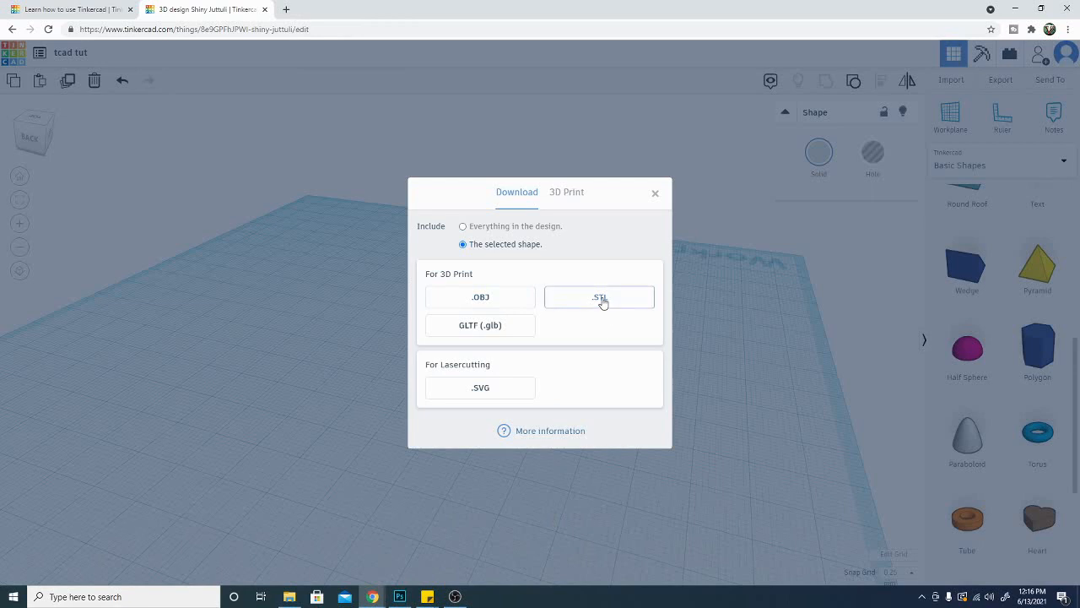
pyautogui.moveTo(589, 302)
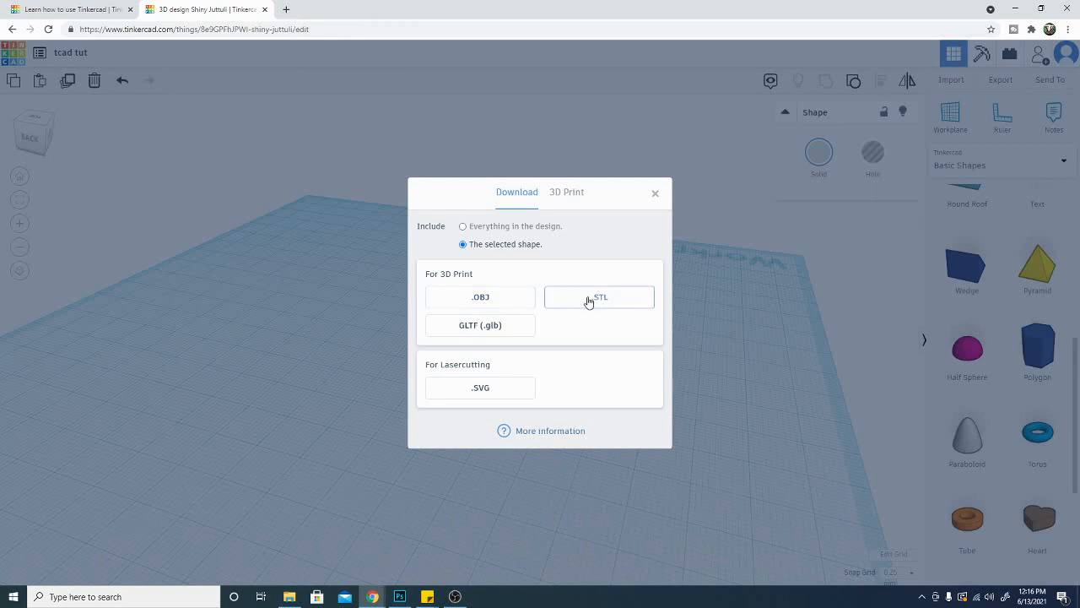
pyautogui.moveTo(592, 302)
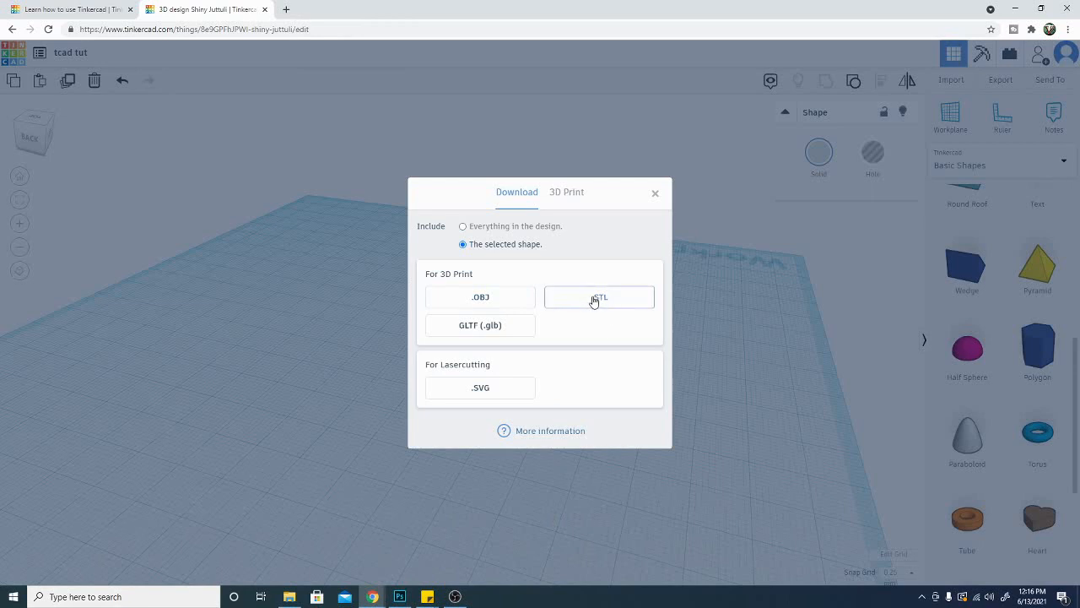
pyautogui.moveTo(532, 256)
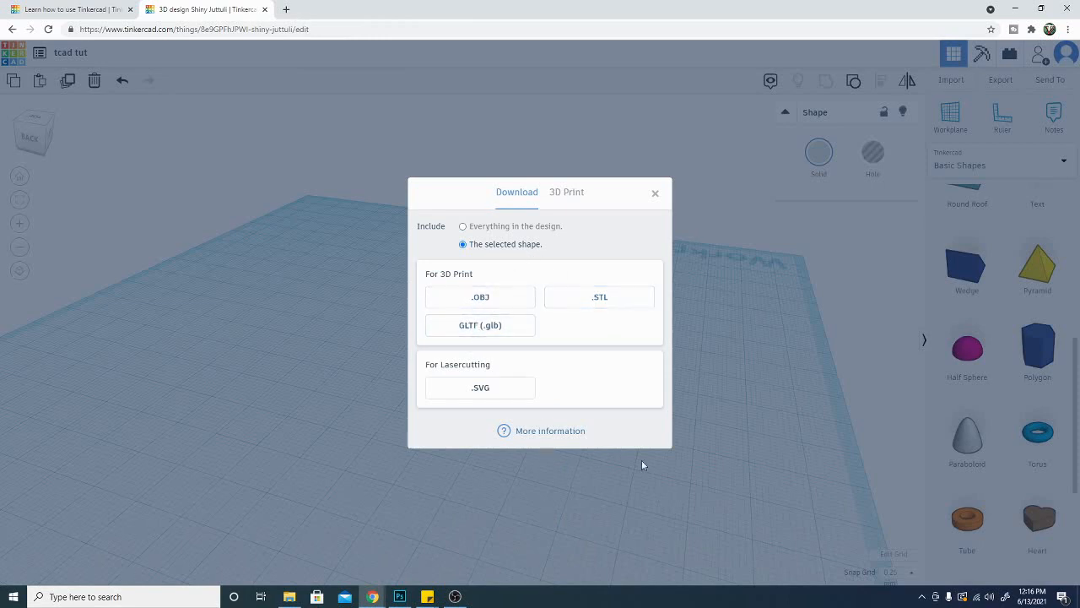
pyautogui.moveTo(561, 327)
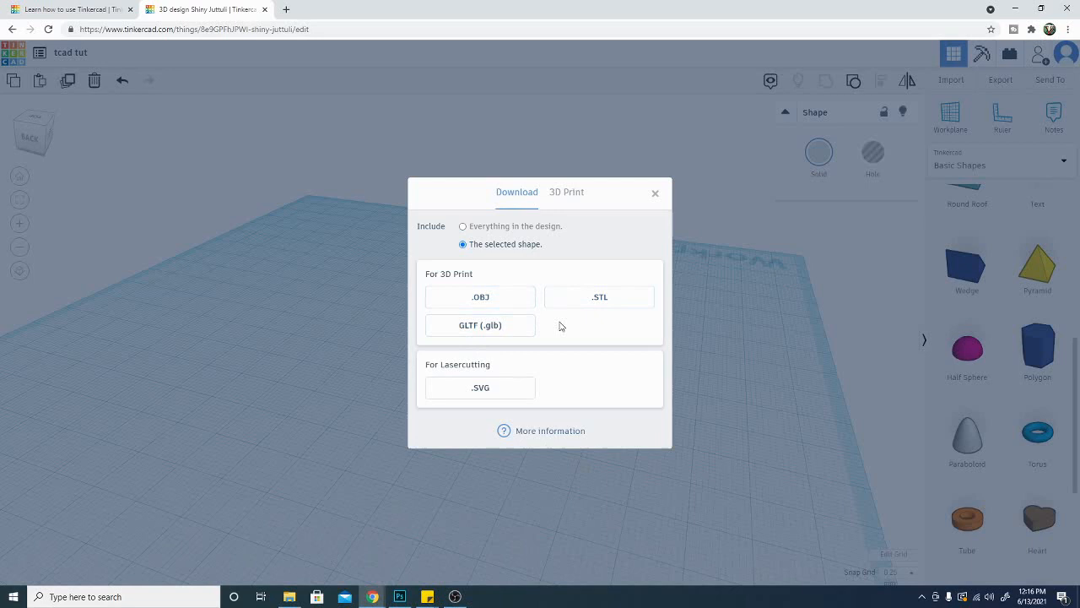
pyautogui.moveTo(528, 456)
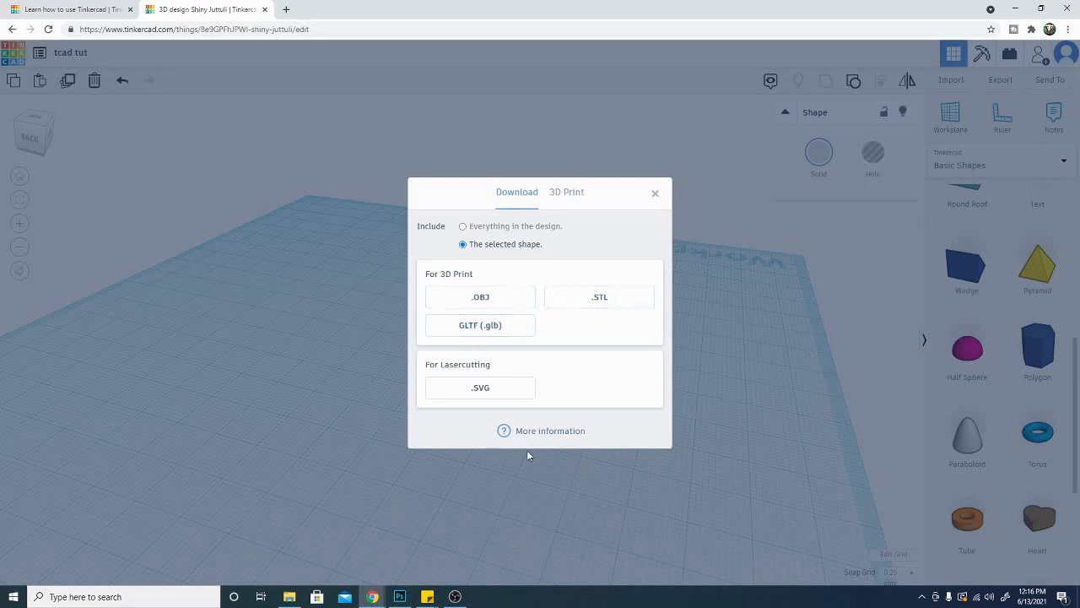
pyautogui.moveTo(481, 387)
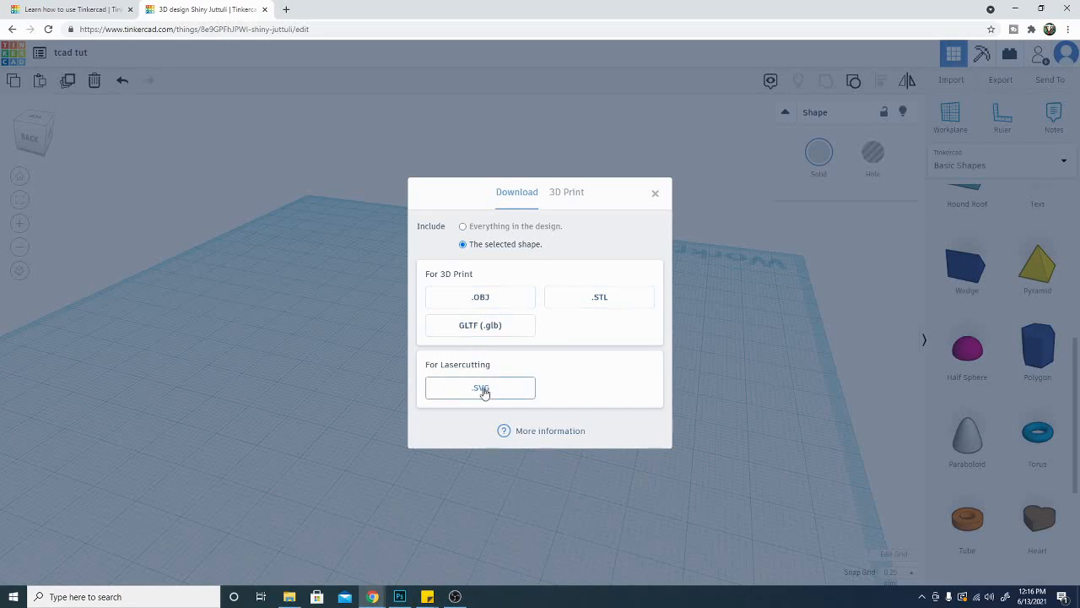
pyautogui.moveTo(599, 296)
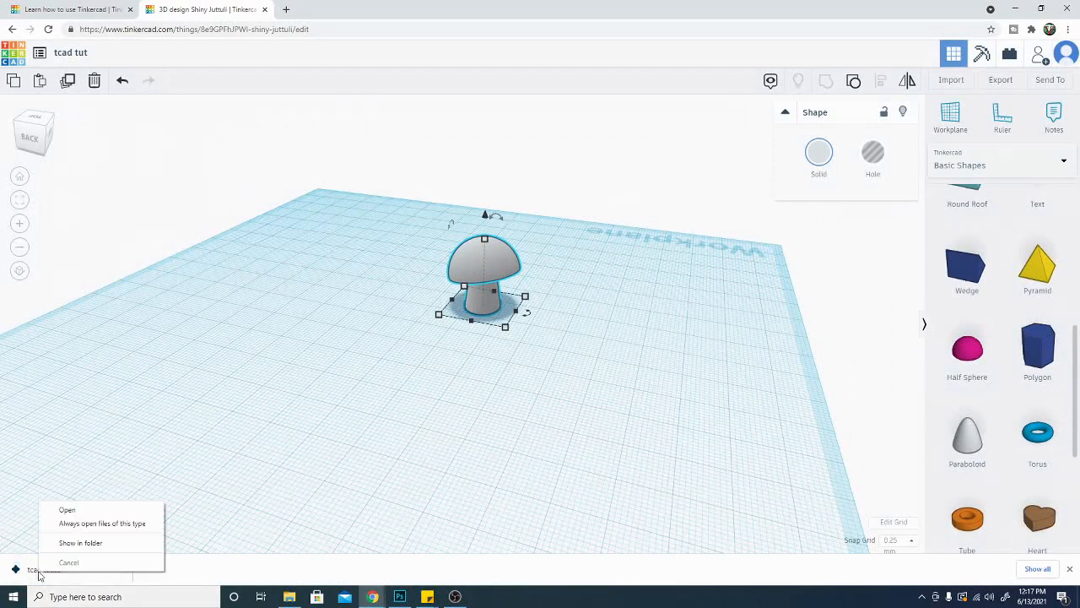
pyautogui.moveTo(74, 543)
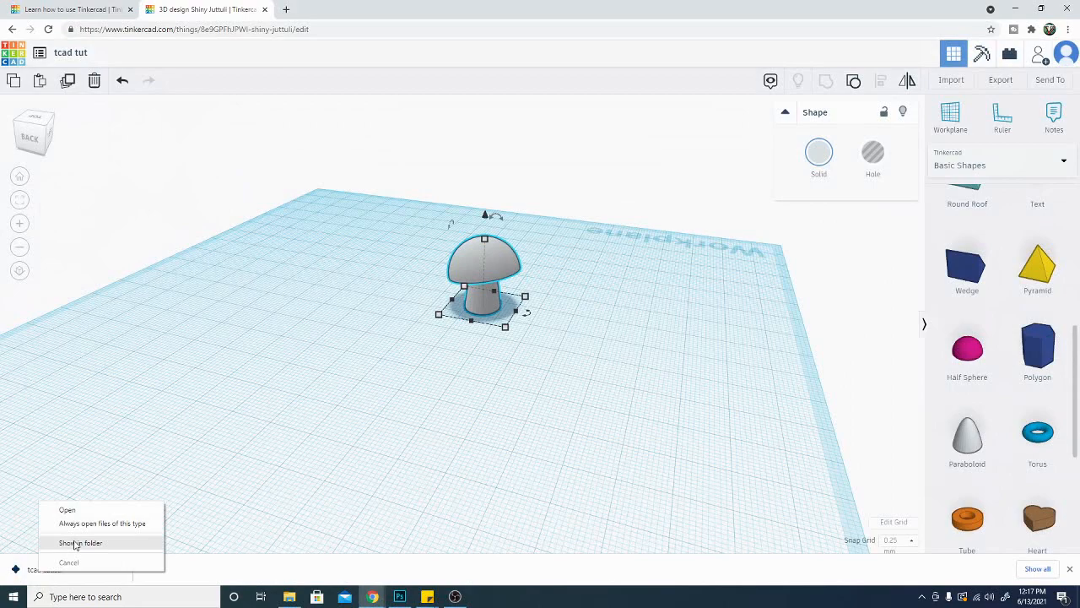
pyautogui.moveTo(479, 477)
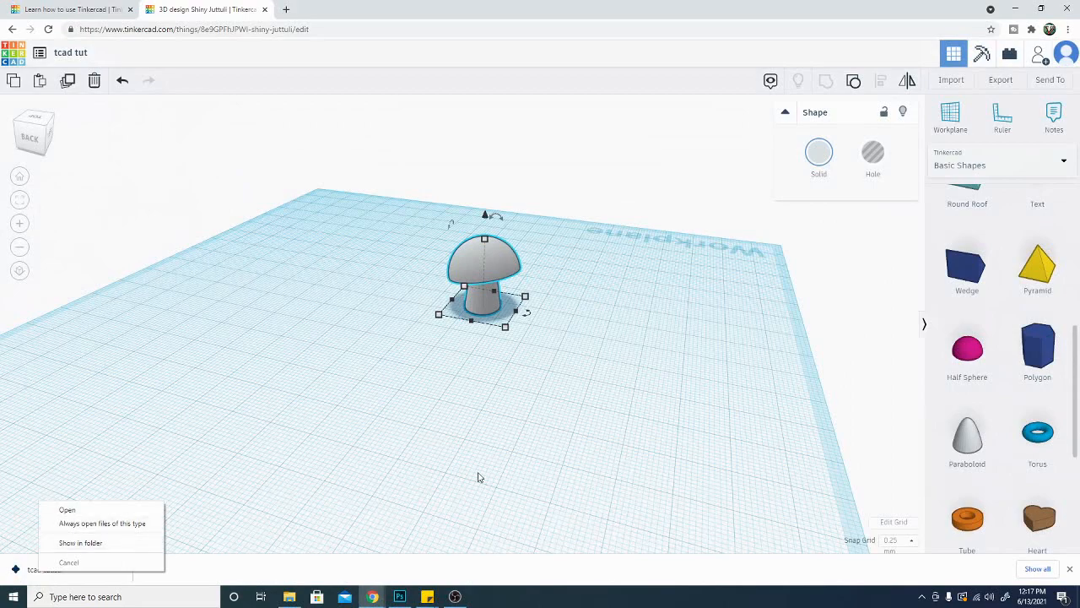
pyautogui.click(290, 410)
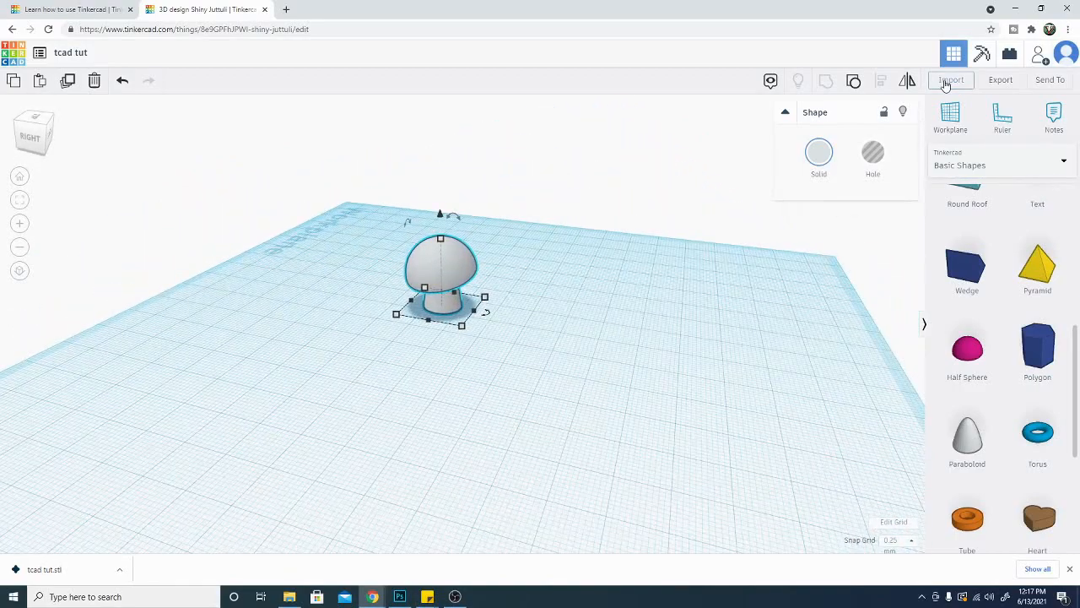
# Open the Import Shapes dialog, ready to receive pawn.stl.
pyautogui.click(951, 80)
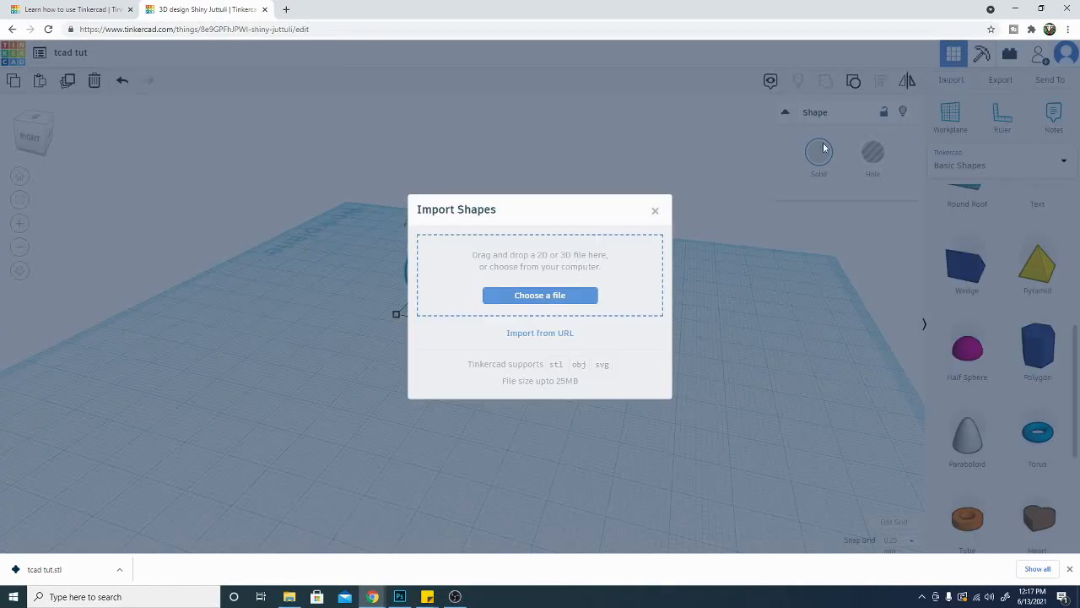
pyautogui.moveTo(549, 287)
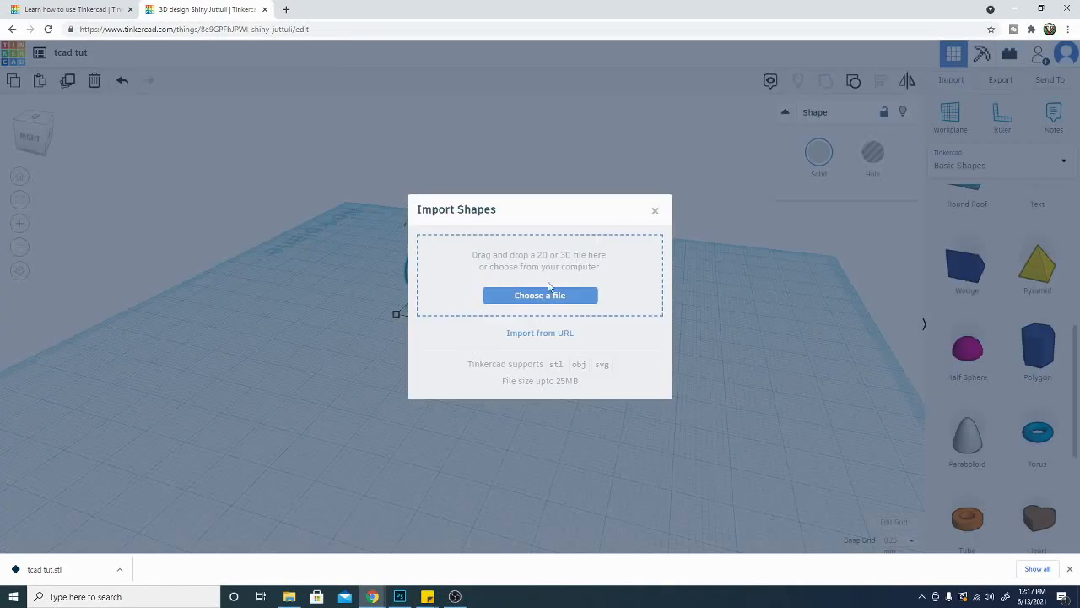
pyautogui.moveTo(527, 367)
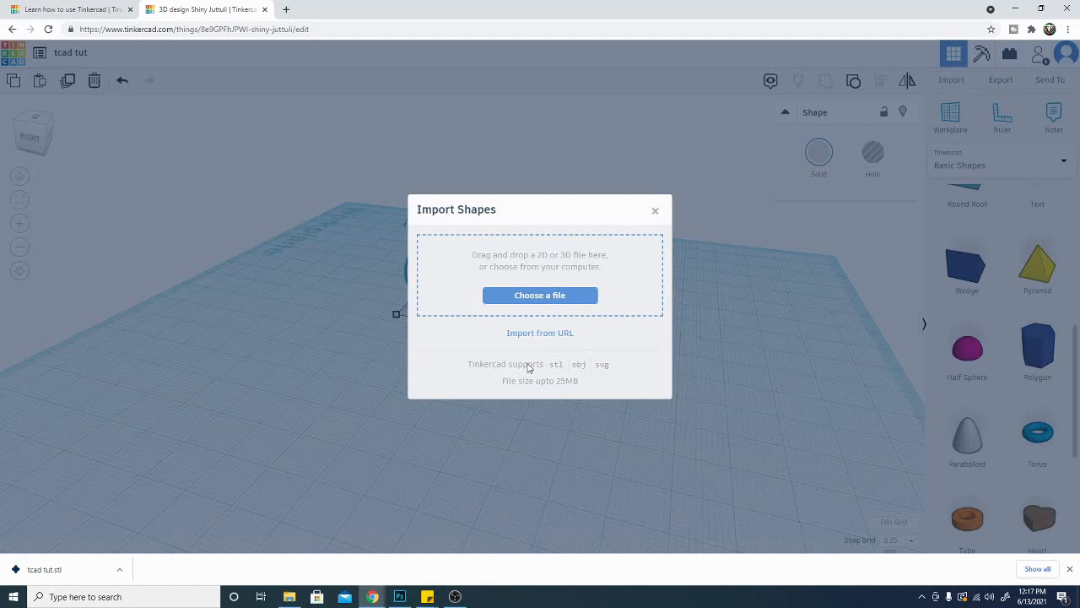
pyautogui.moveTo(540, 296)
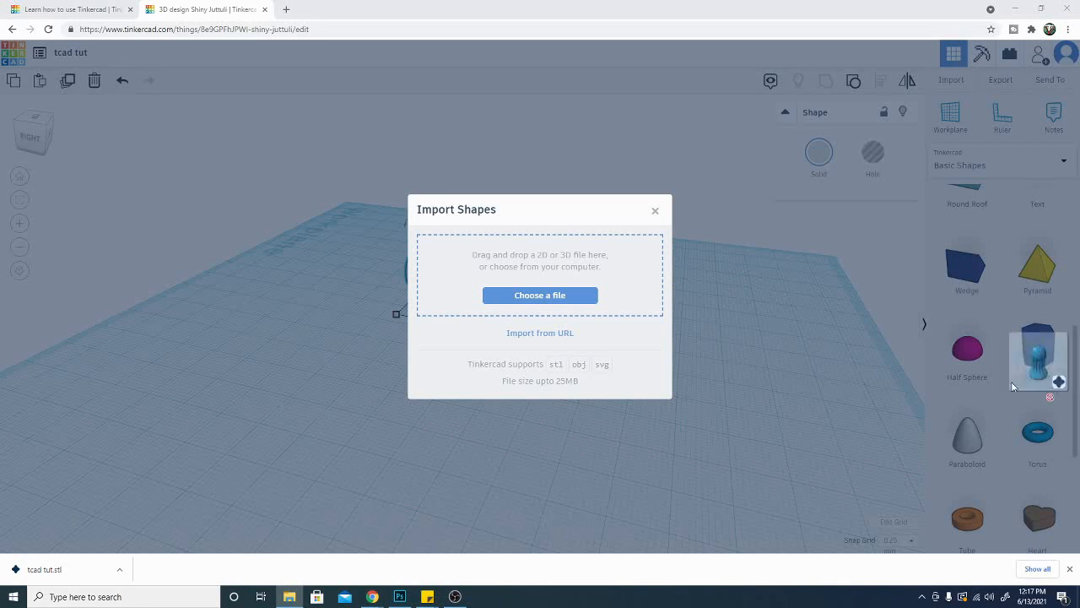
# Drop pawn.stl into the dialog and import it at scale 100 in millimetres.
pyautogui.click(539, 295)
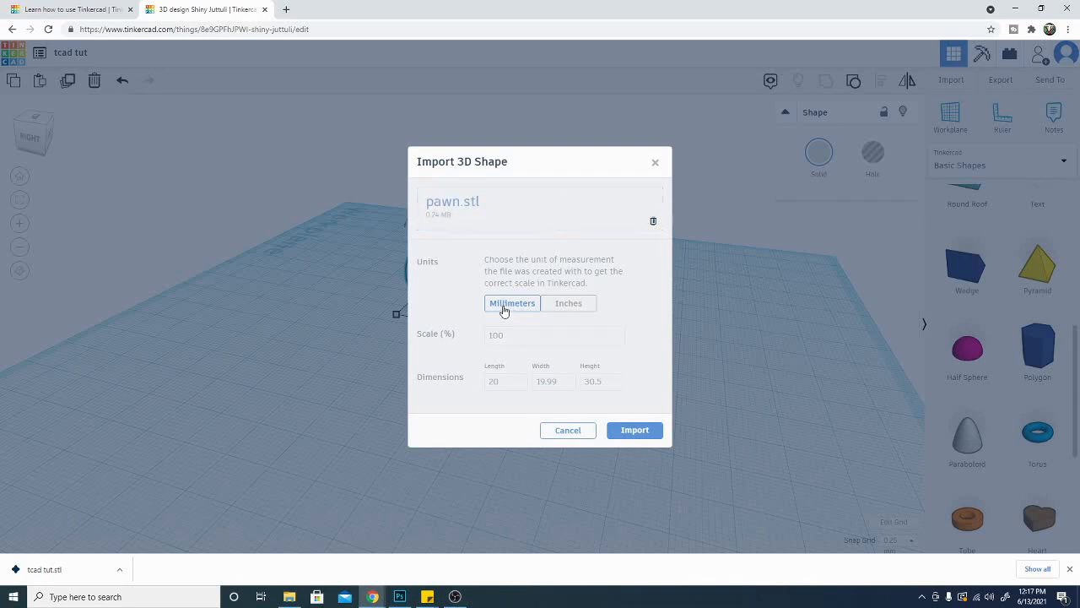
pyautogui.moveTo(526, 442)
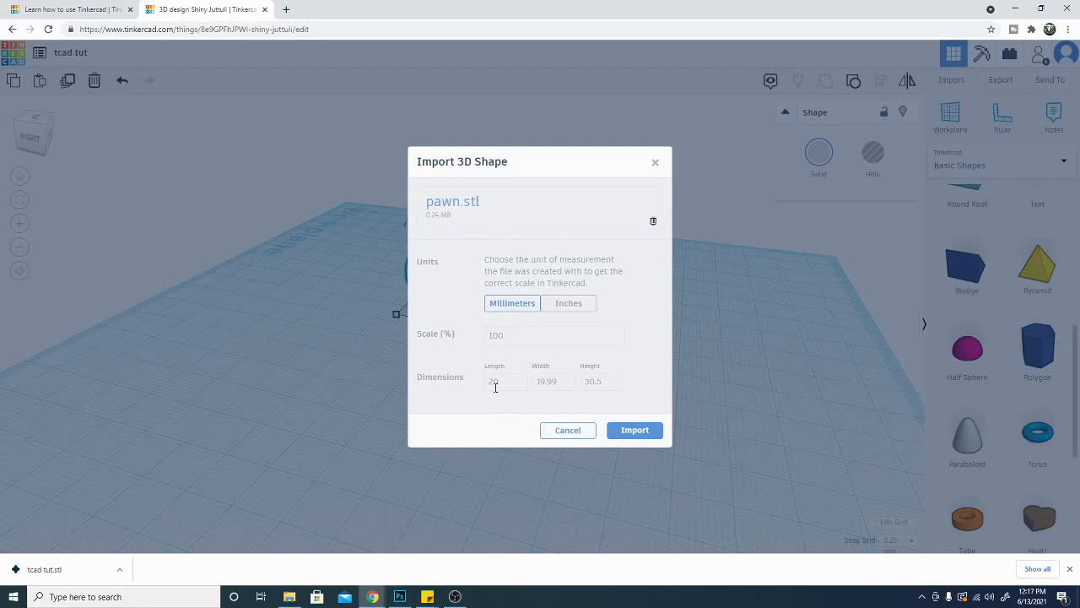
pyautogui.click(633, 430)
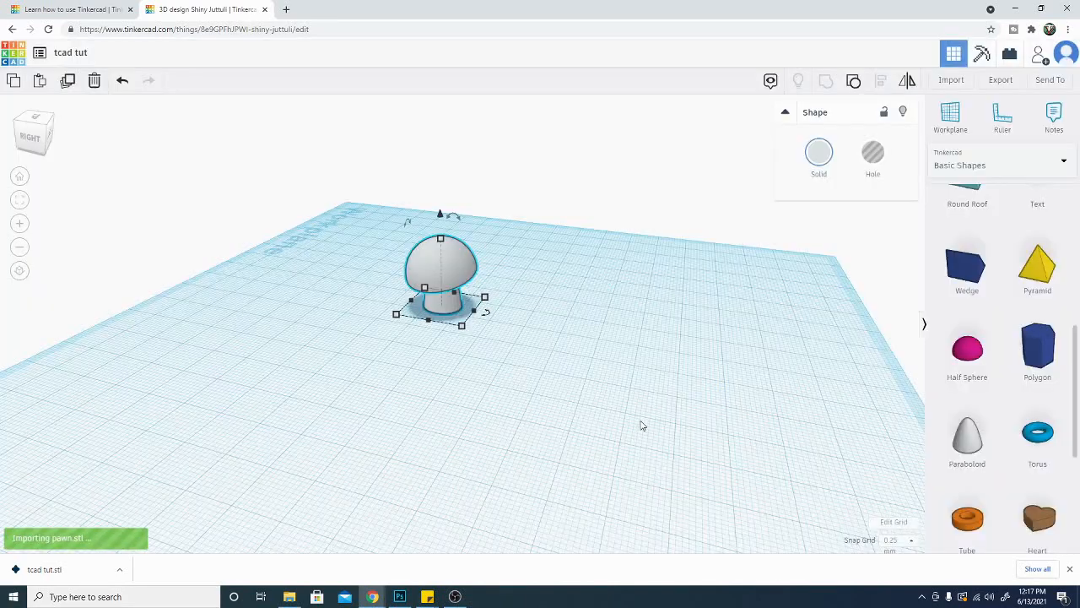
pyautogui.moveTo(544, 346)
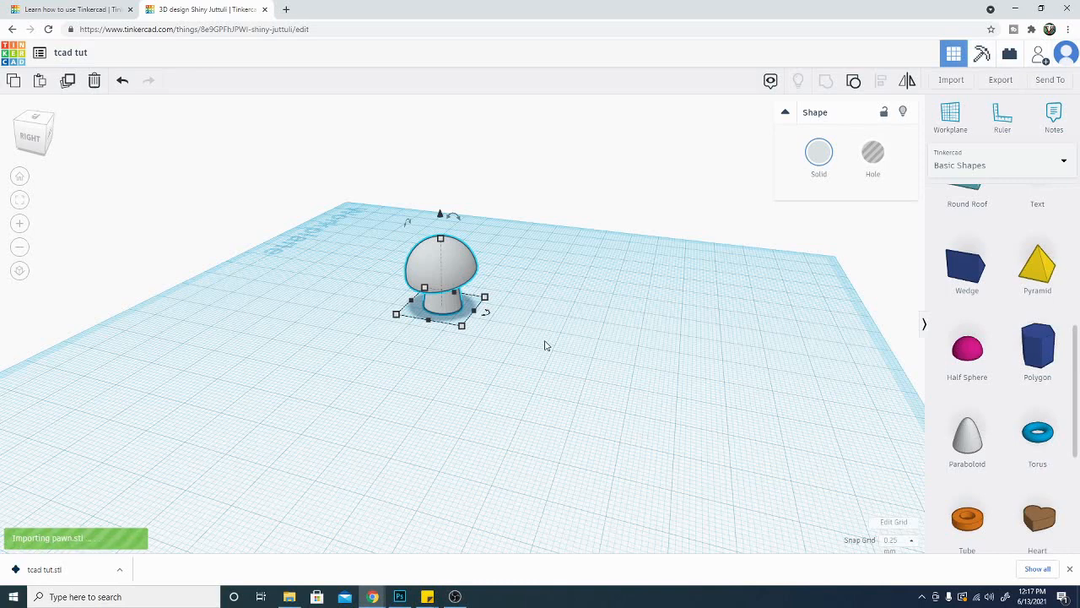
# Orbit around the imported pawn and select the mushroom for deletion.
pyautogui.click(414, 422)
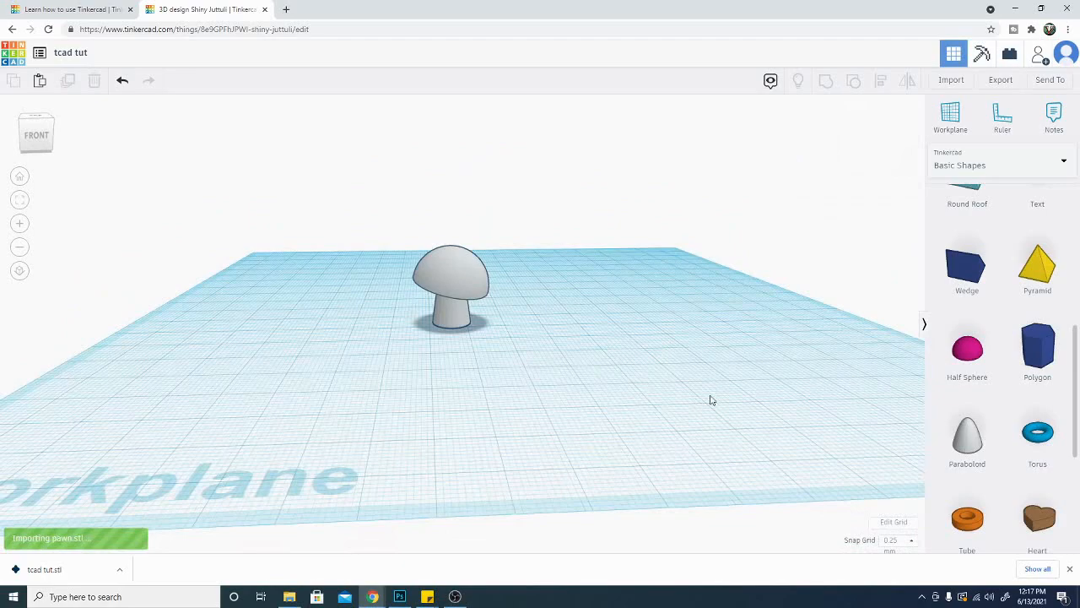
pyautogui.moveTo(391, 419)
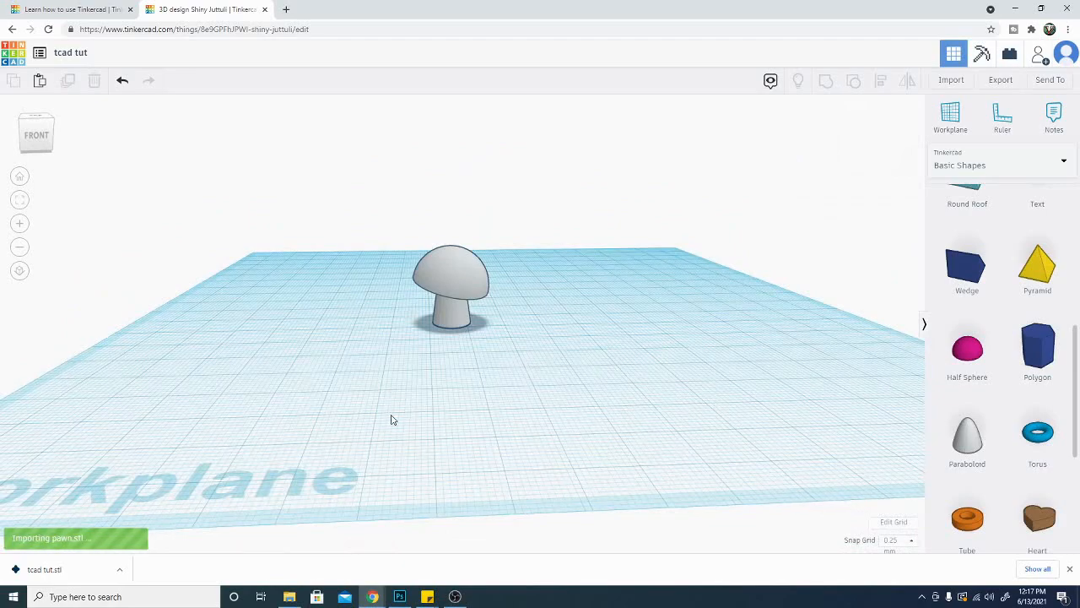
pyautogui.moveTo(391, 419); pyautogui.dragTo(268, 431)
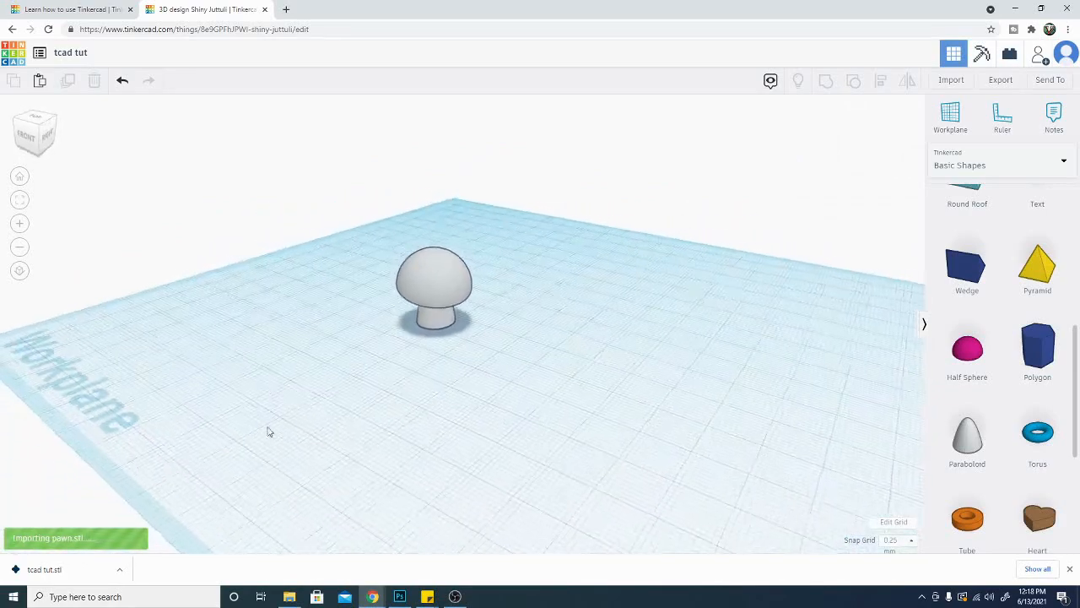
pyautogui.moveTo(565, 414)
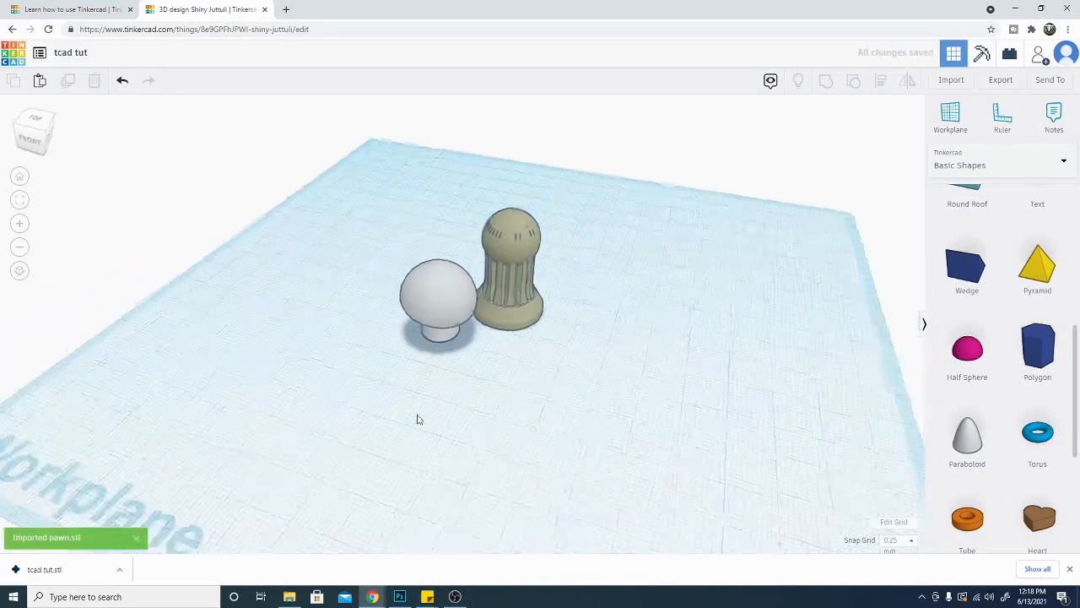
pyautogui.click(507, 261)
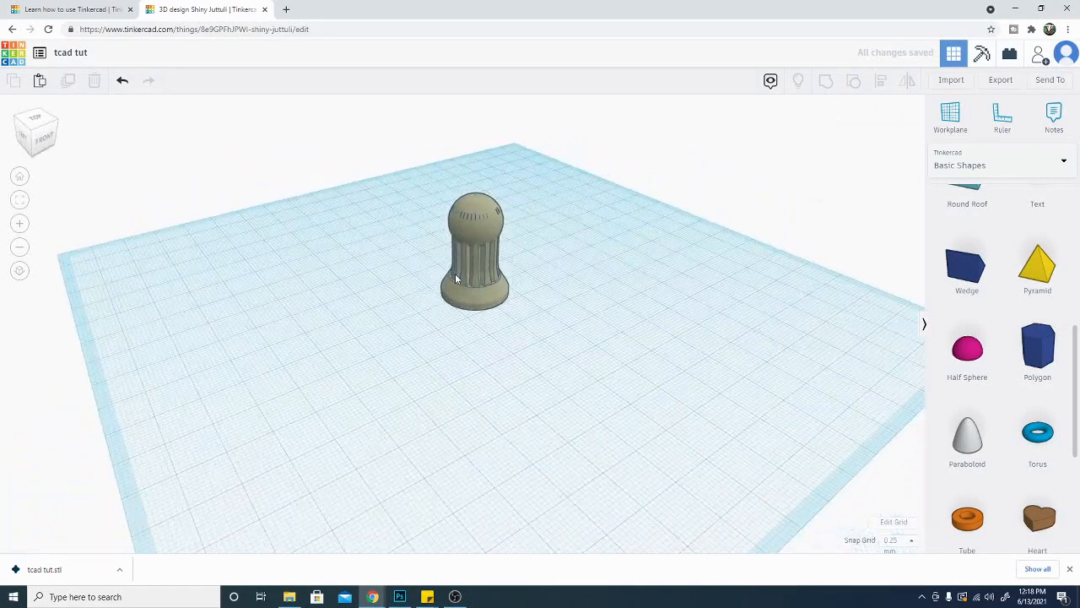
pyautogui.click(475, 253)
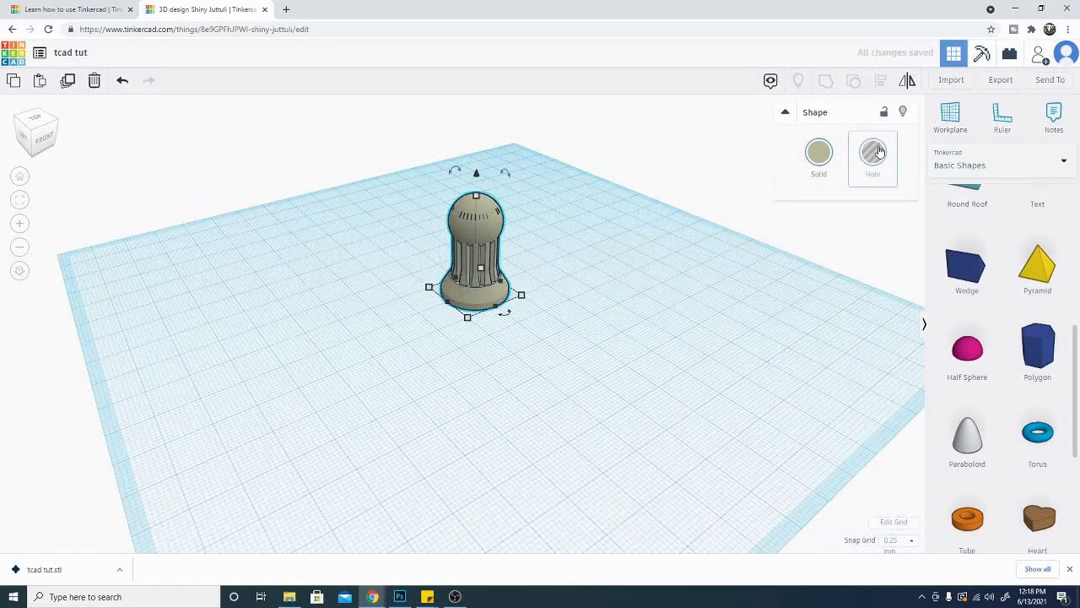
pyautogui.click(872, 158)
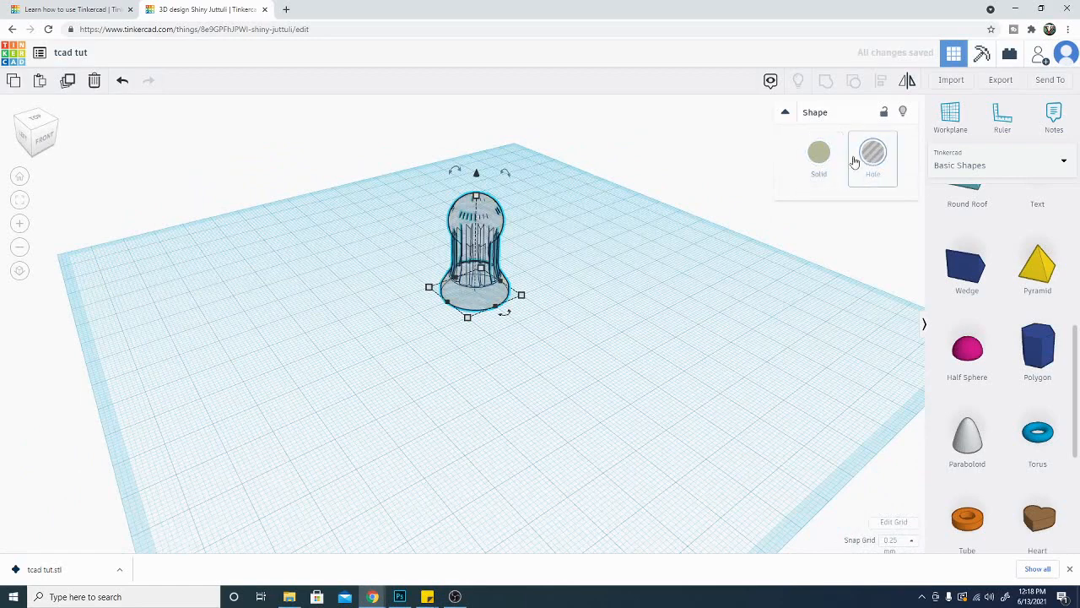
pyautogui.click(818, 156)
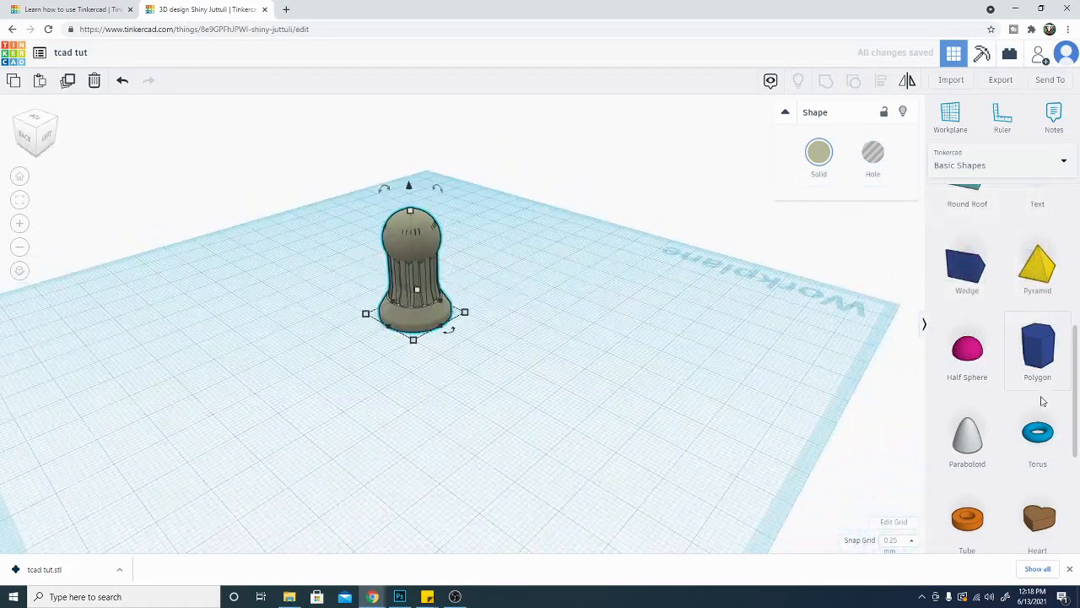
pyautogui.scroll(3)
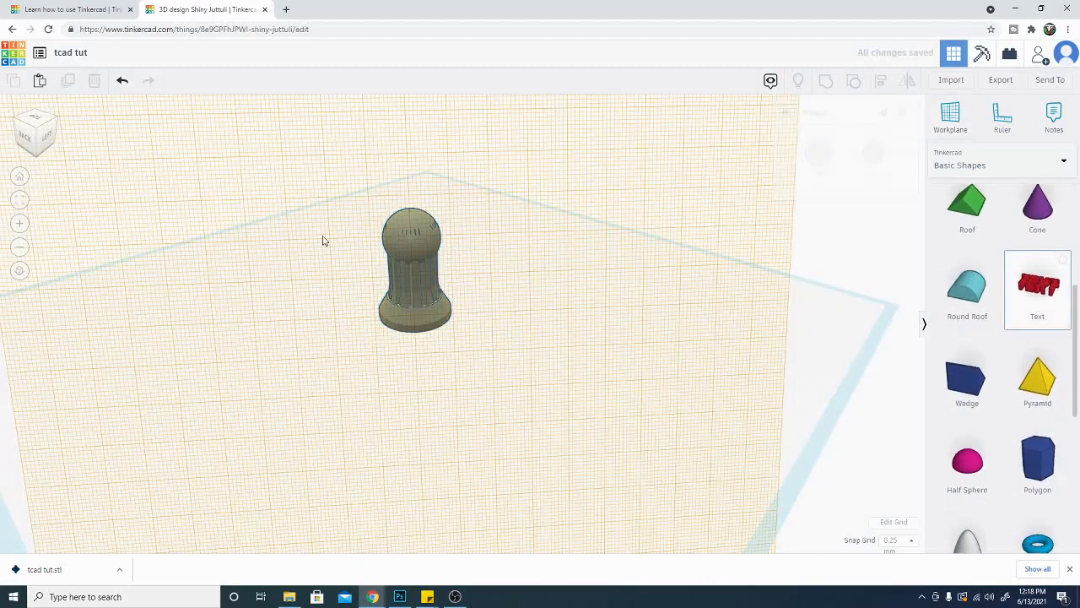
# Add a TEXT shape, shrink it to about 3 thick, and tilt it against the pawn's head.
pyautogui.click(1037, 289)
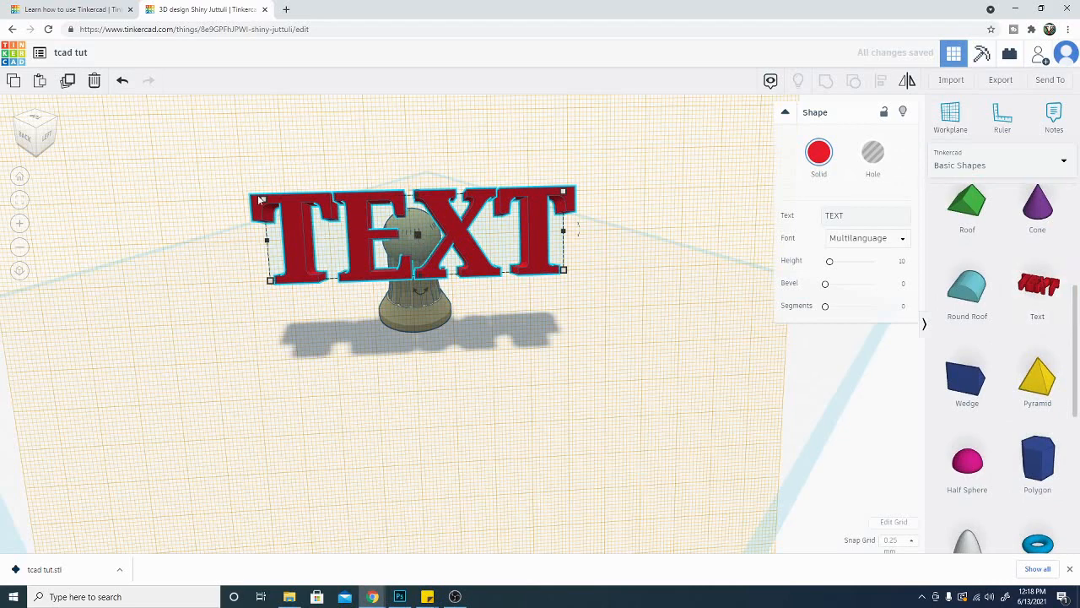
pyautogui.moveTo(414, 232); pyautogui.dragTo(544, 266)
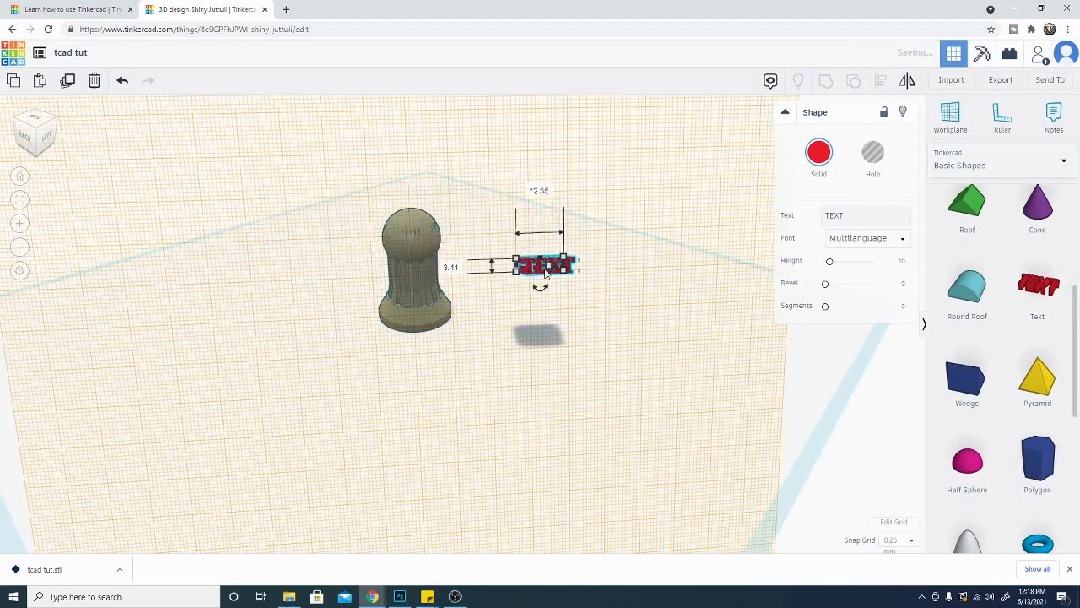
pyautogui.moveTo(540, 266); pyautogui.dragTo(411, 241)
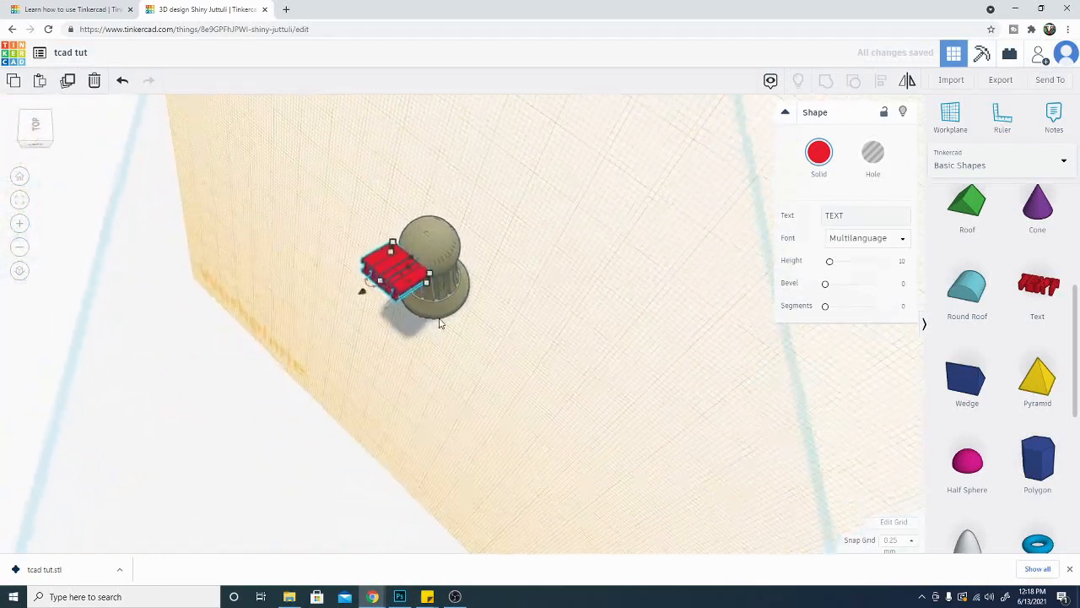
pyautogui.moveTo(397, 274); pyautogui.dragTo(405, 257)
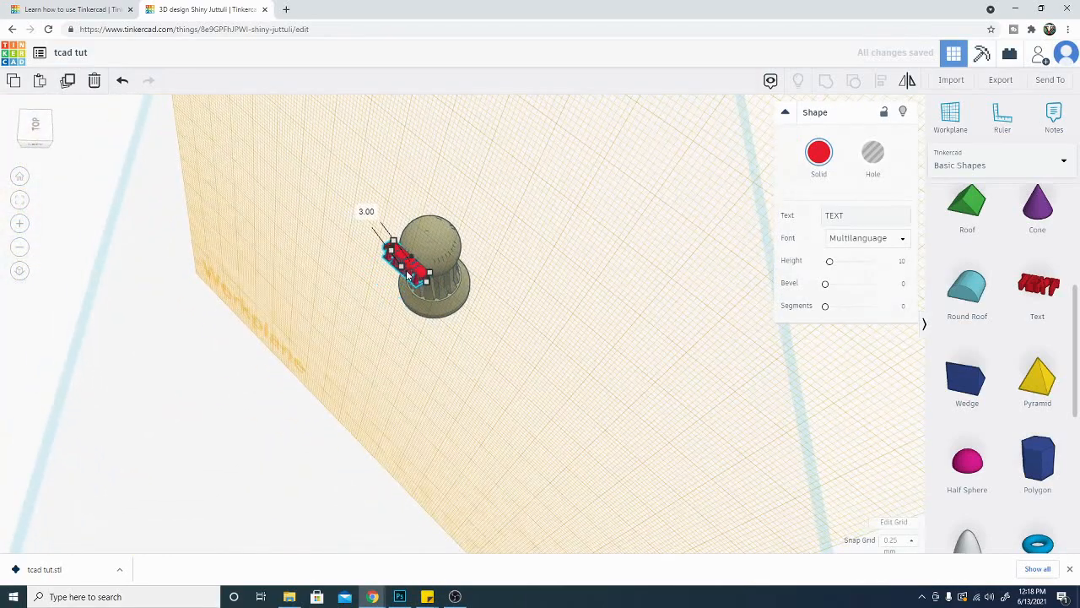
pyautogui.moveTo(405, 265); pyautogui.dragTo(414, 253)
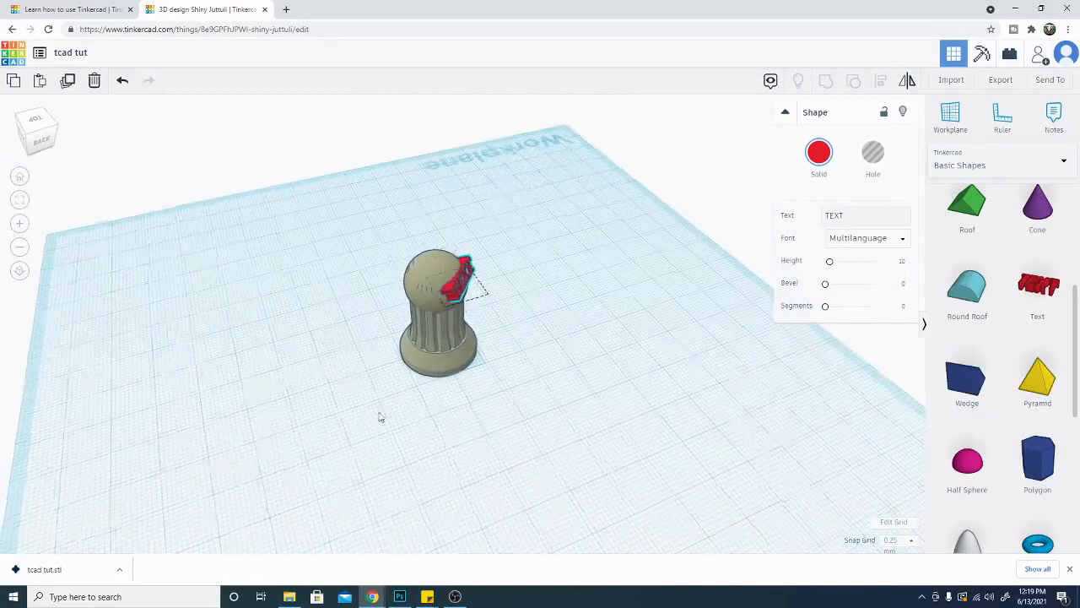
# Orbit to check the text on the pawn, then select pawn and text for grouping.
pyautogui.moveTo(380, 414); pyautogui.dragTo(506, 338)
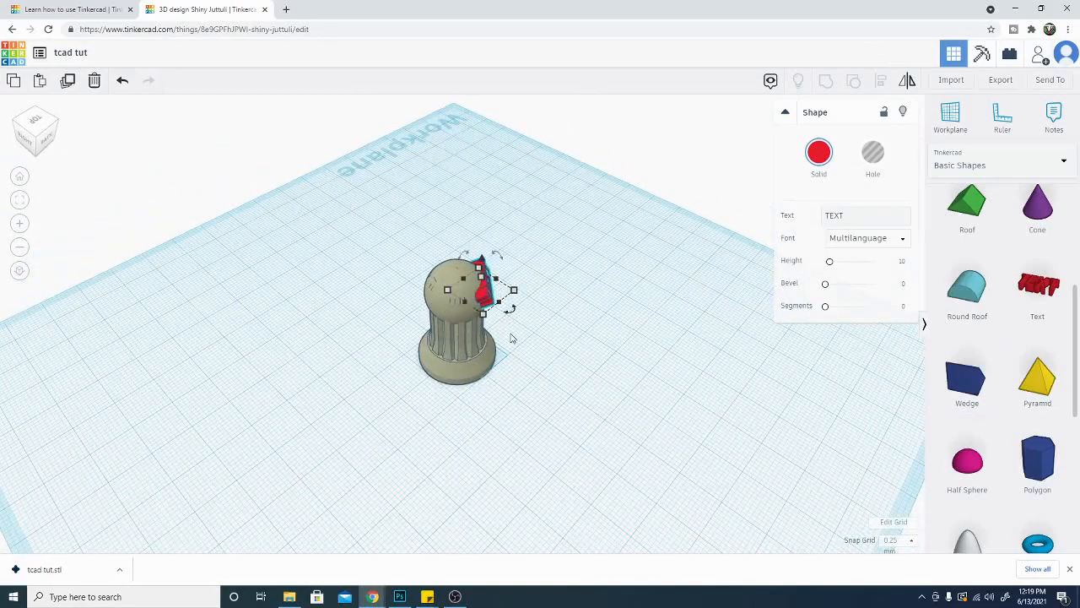
pyautogui.click(826, 80)
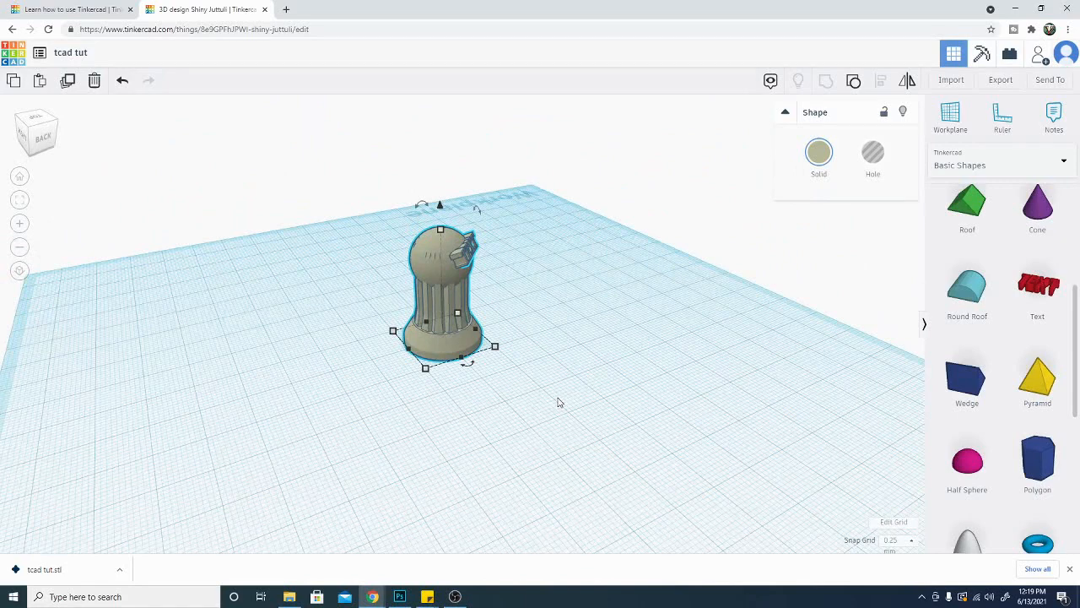
pyautogui.moveTo(352, 375)
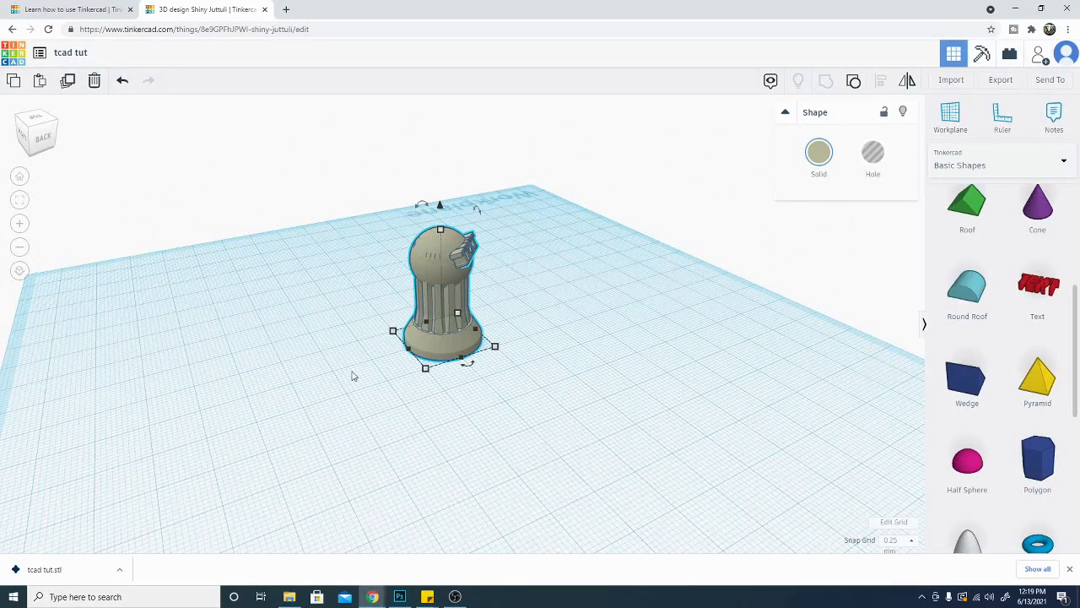
pyautogui.moveTo(45, 263)
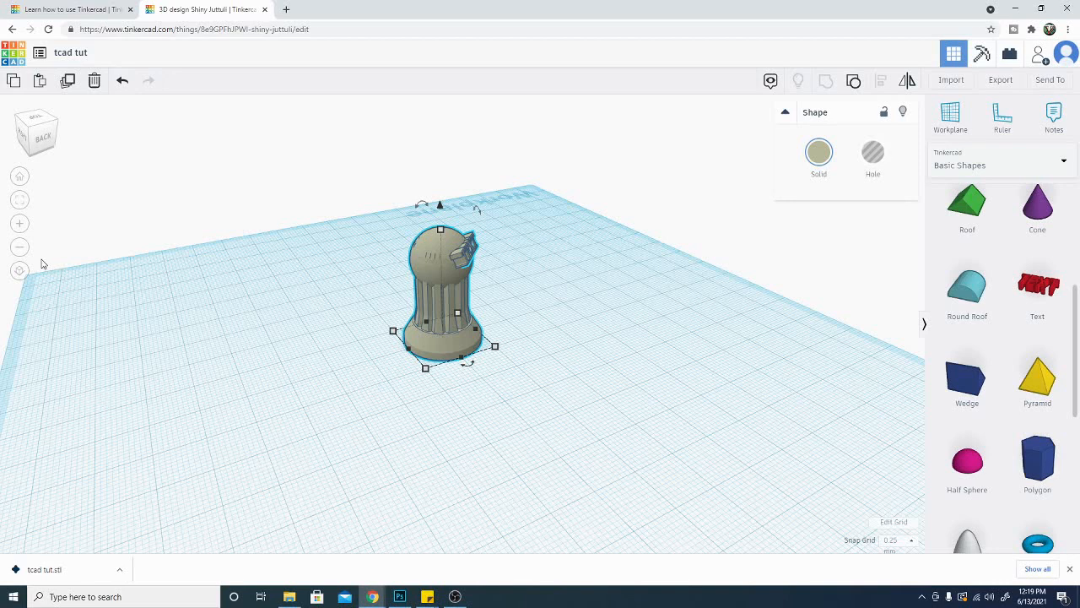
pyautogui.moveTo(2, 290)
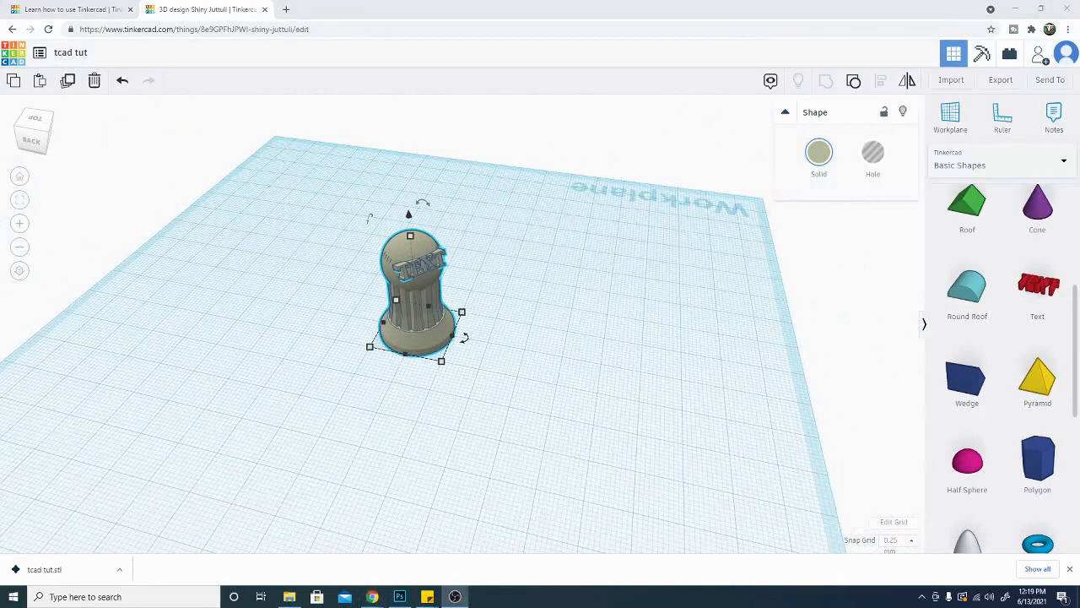
# Exit the editor to the 'tcad tut' design overview page.
pyautogui.click(207, 9)
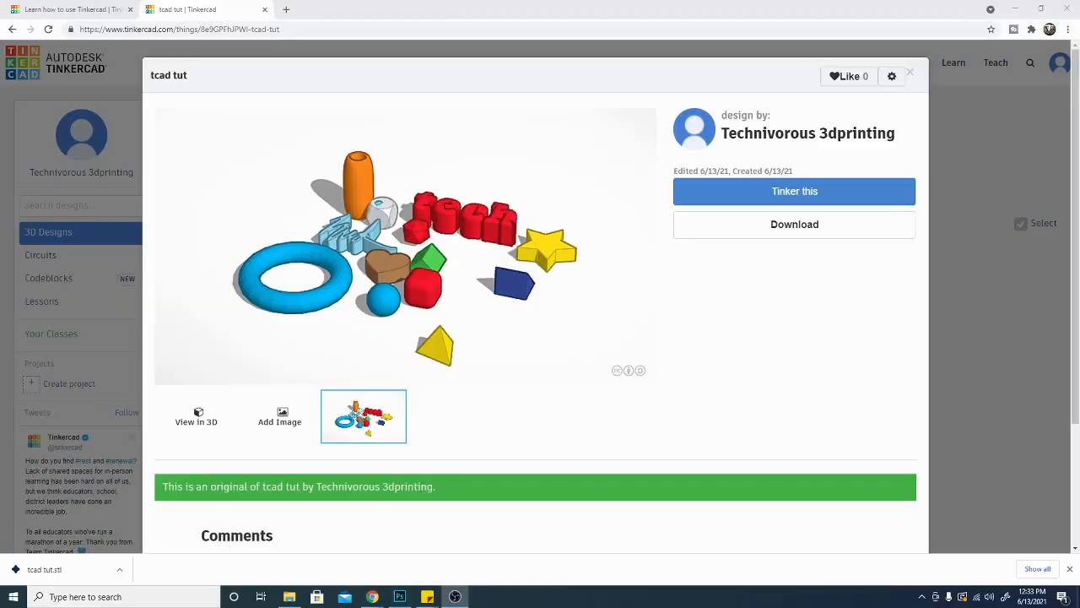